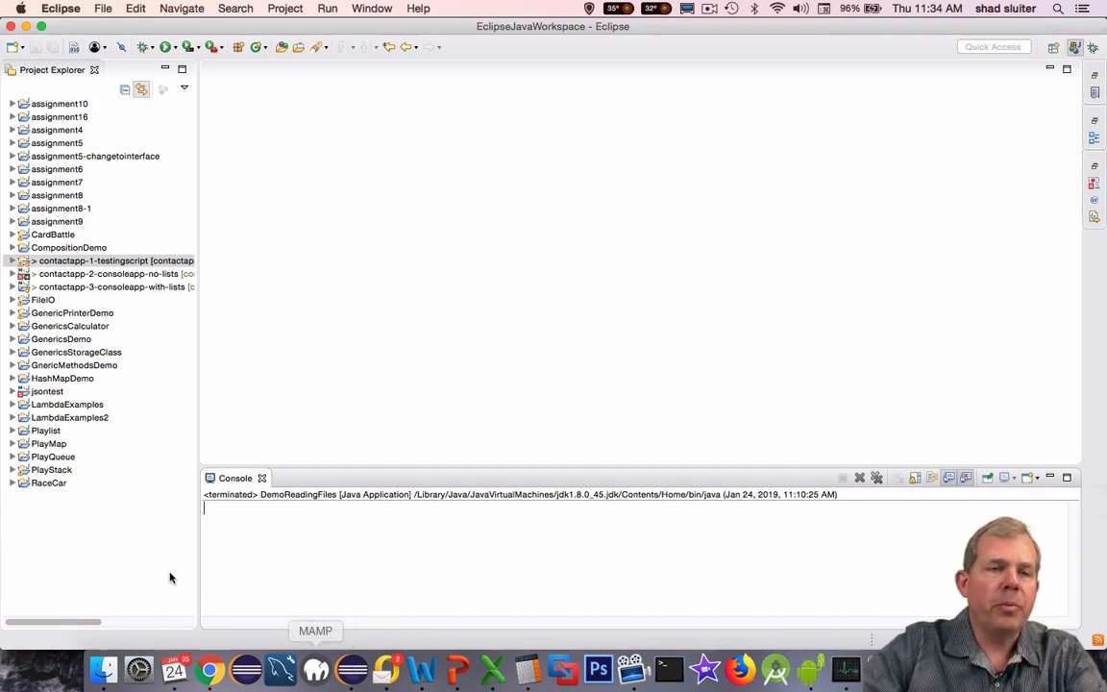
- Create a new Java project named Activity4-1-read
click(104, 8)
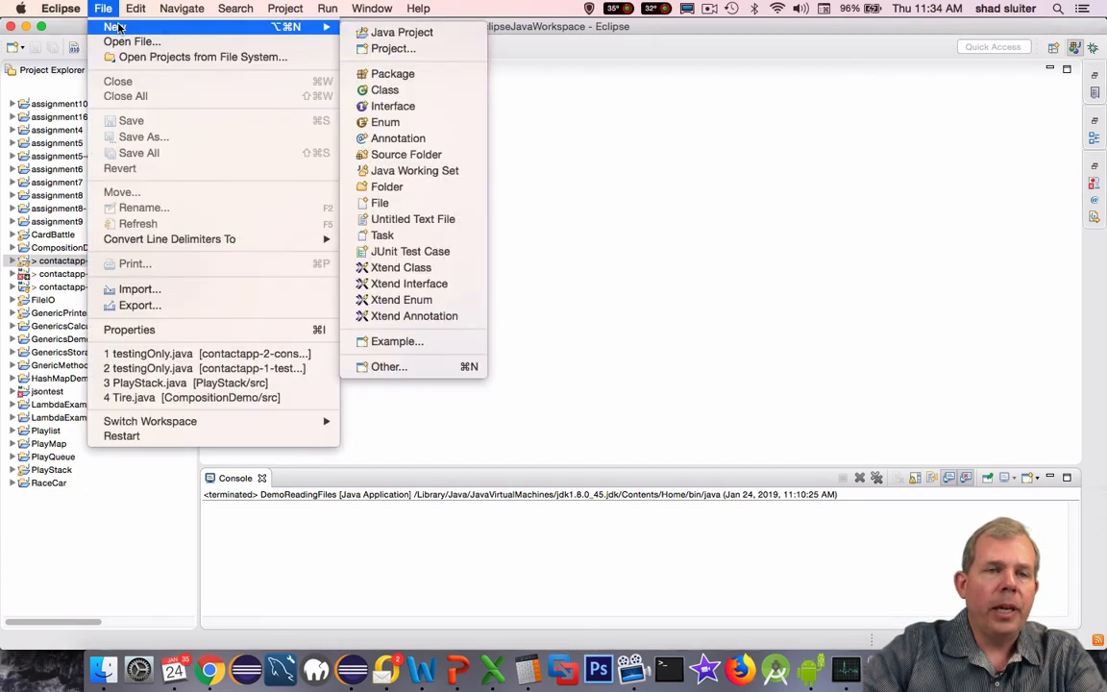
click(401, 31)
text(Activity4)
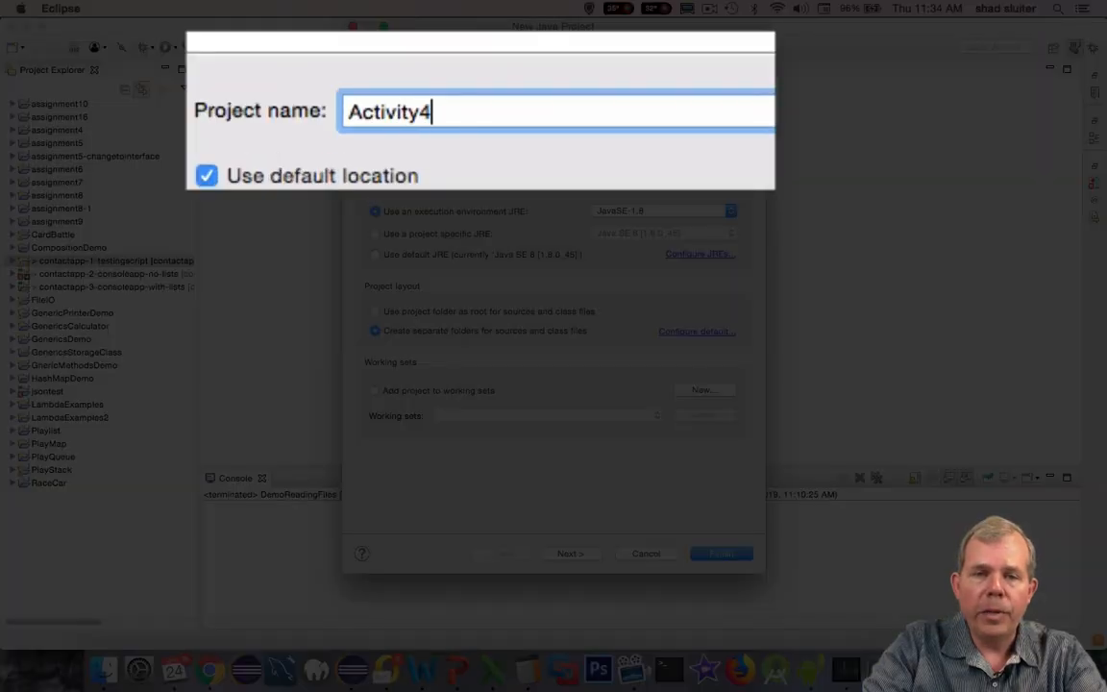
text(-1)
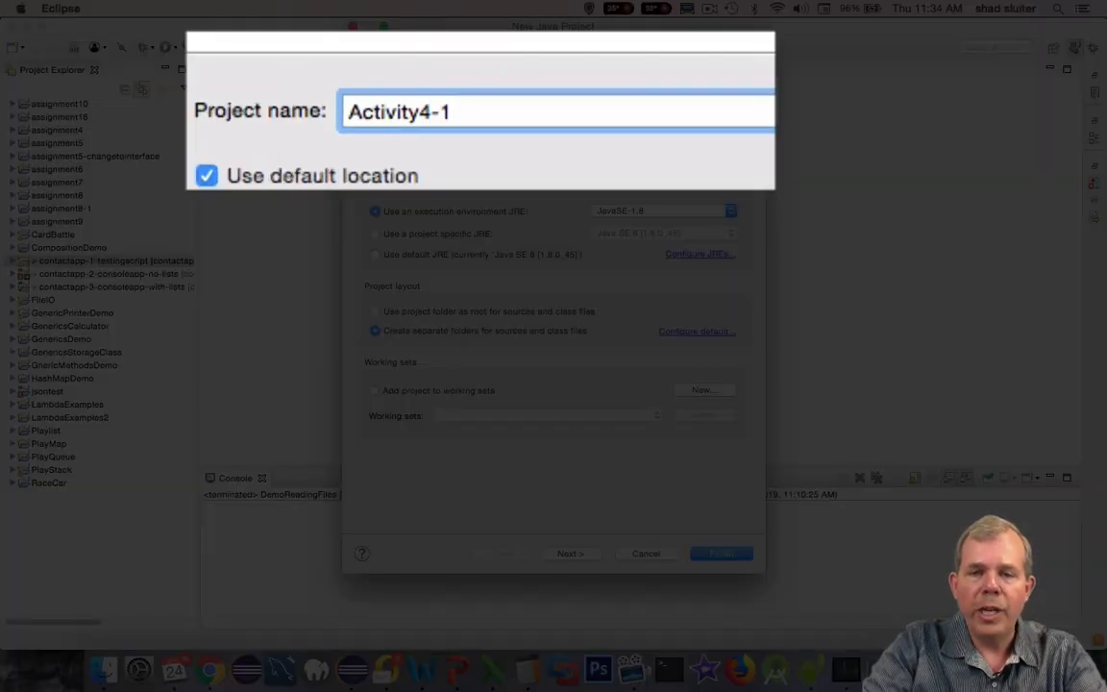
click(719, 554)
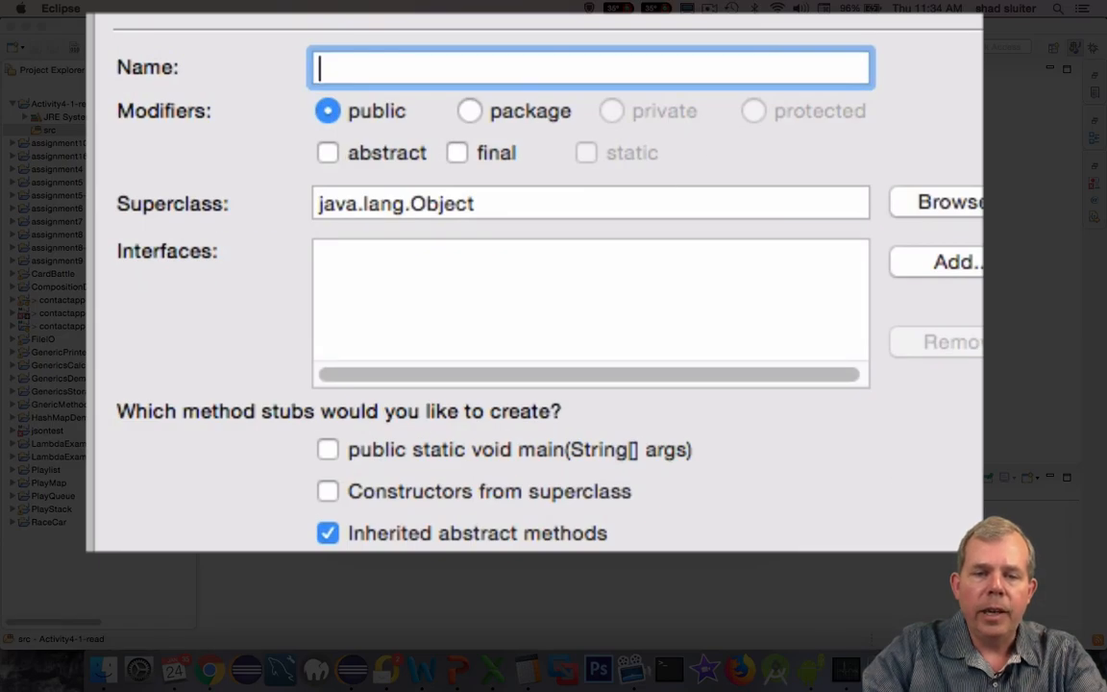
- Start a new class named DemoReadingFiles in the project's src folder
text(DemoReadingFiles)
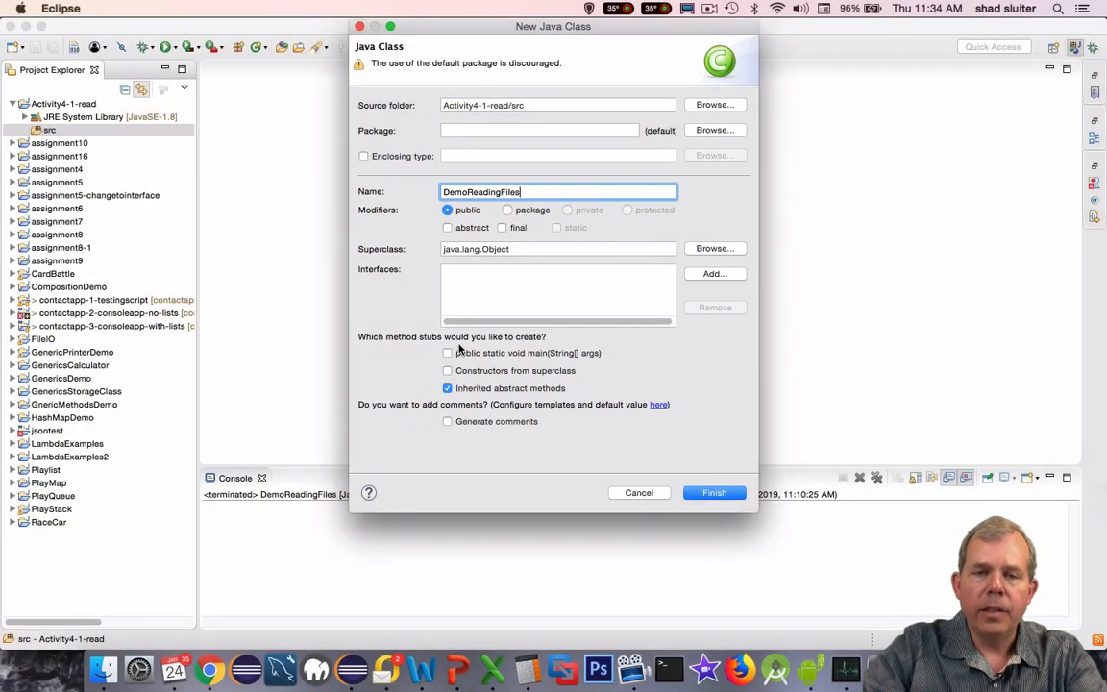
- In main, declare File fileText = new File("in.txt") with java.io.File imported and the constructor capitalised
click(716, 492)
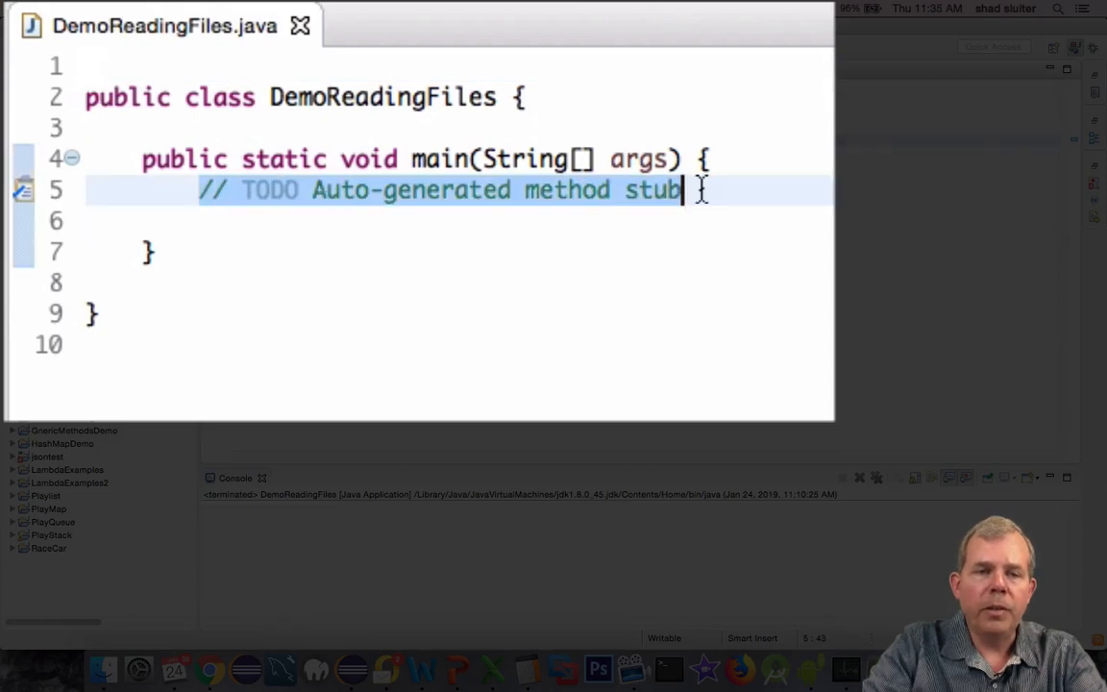
text(Fi)
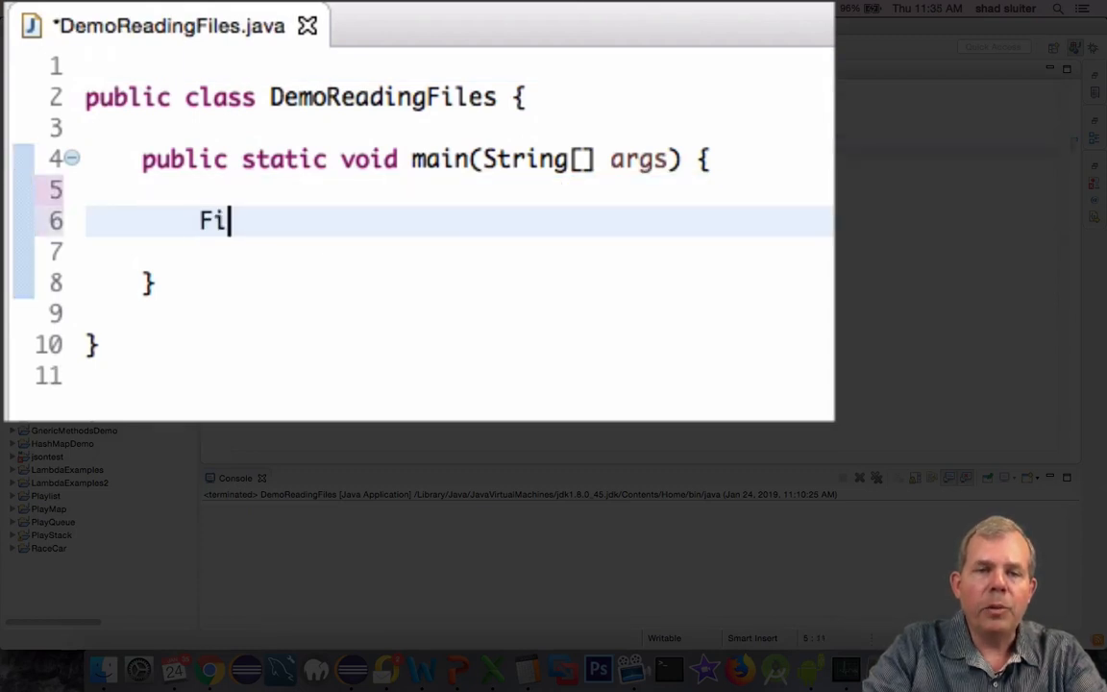
text(le fil)
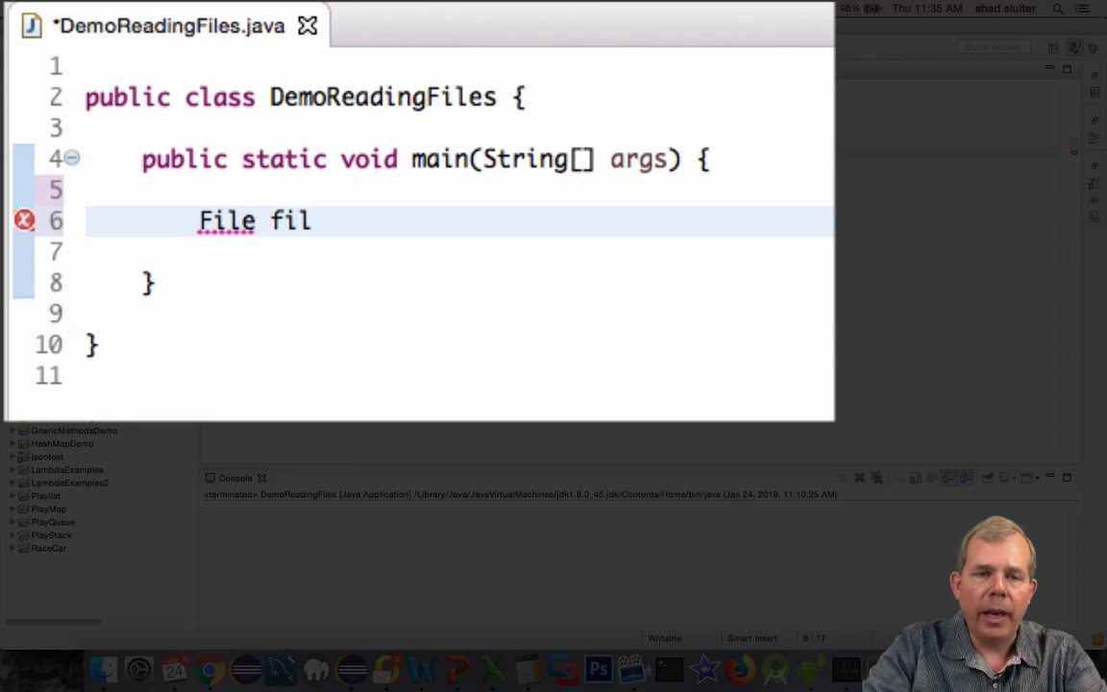
text(eText)
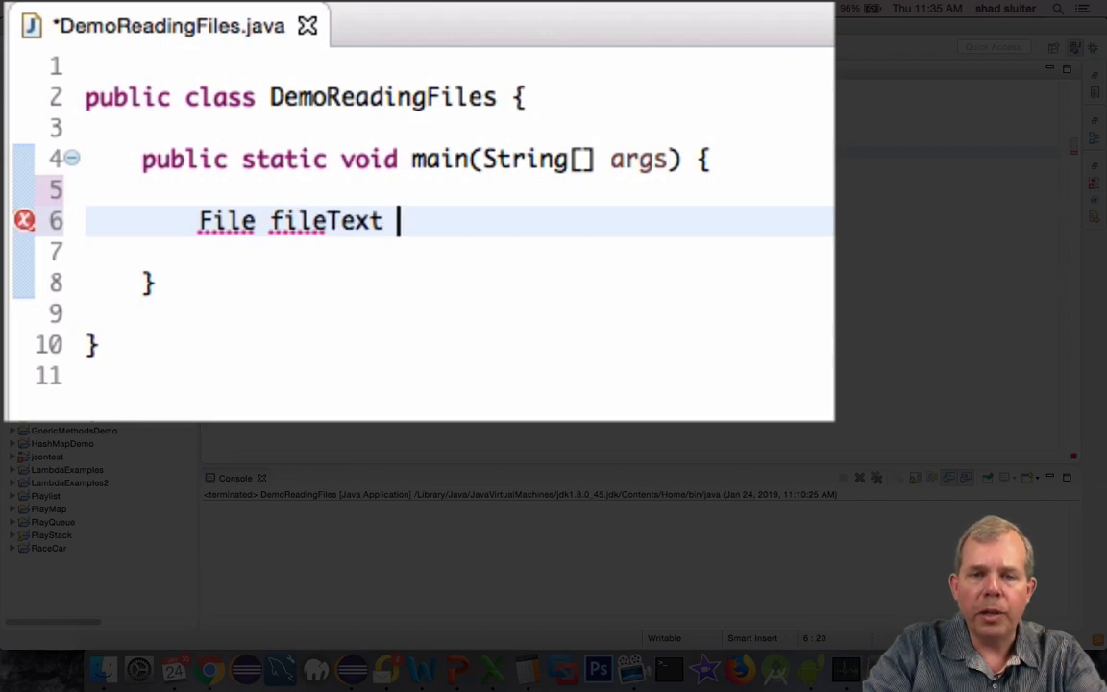
text(= new file("in.txt");)
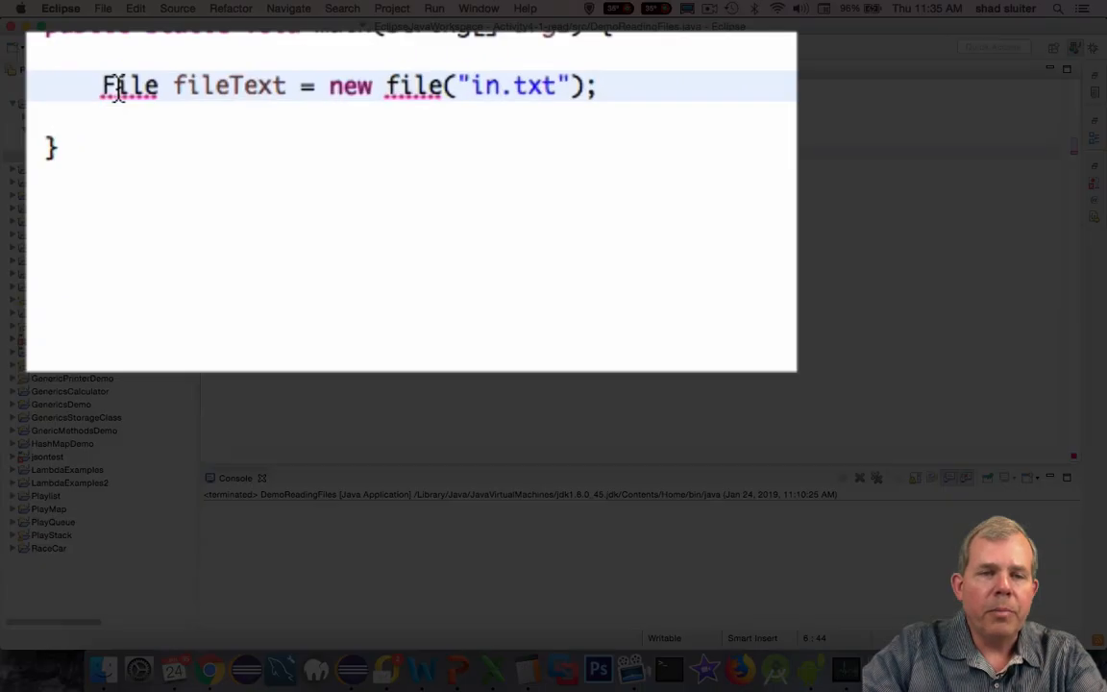
click(129, 84)
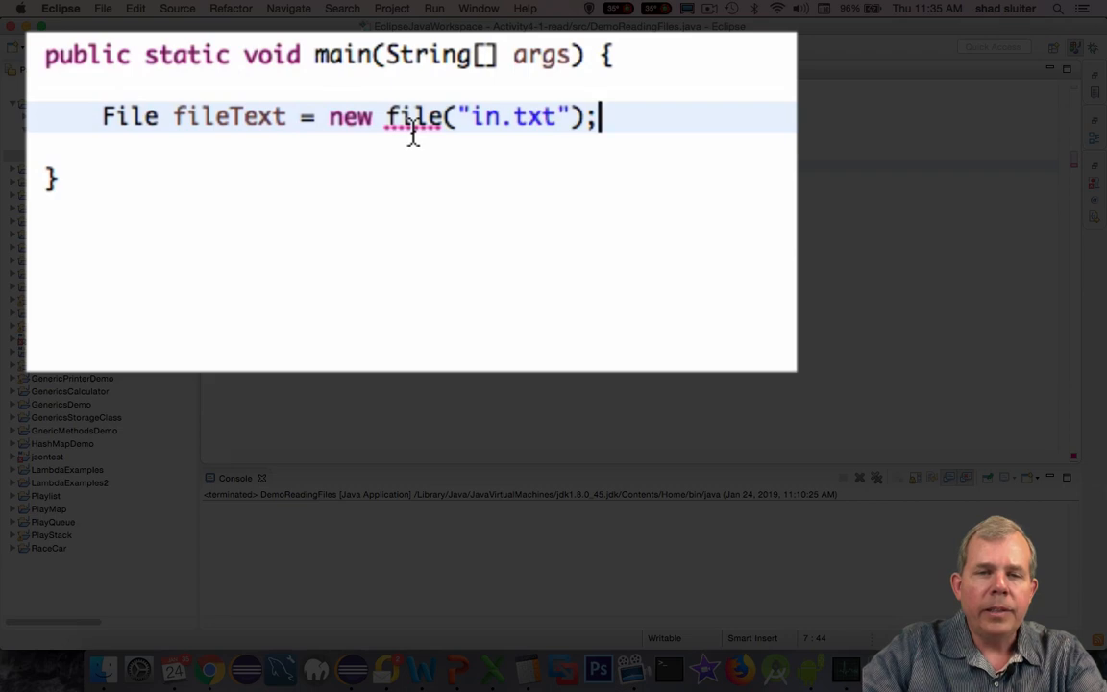
click(413, 116)
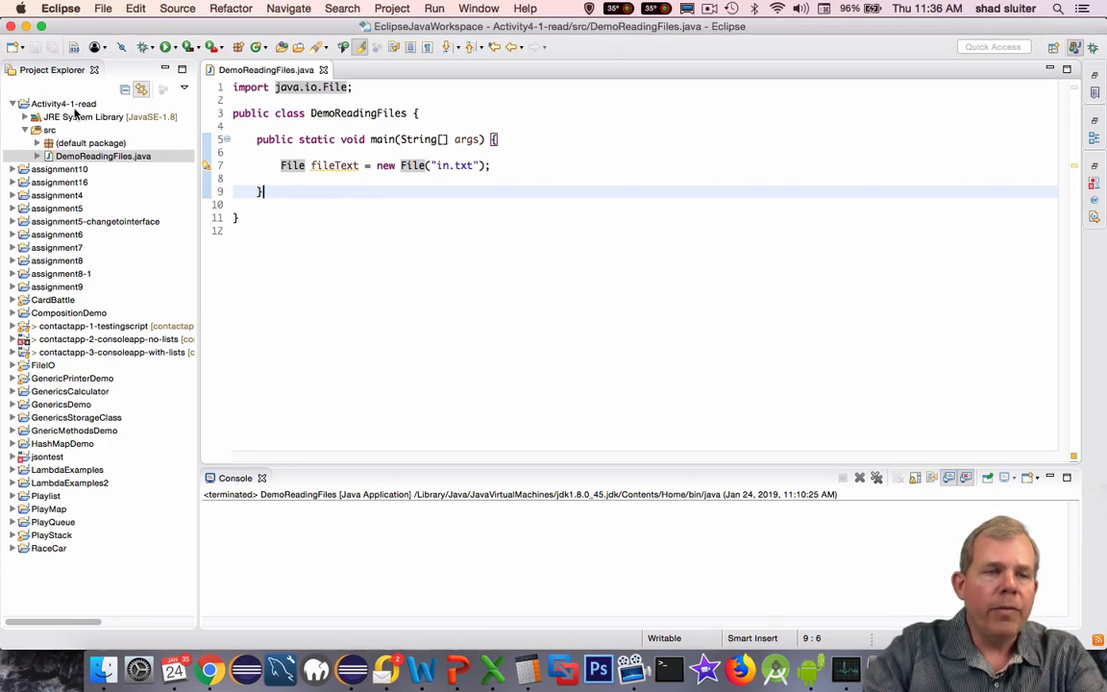
- Add in.txt to the project containing the lines "one two", "three four", "five six"
right_click(64, 103)
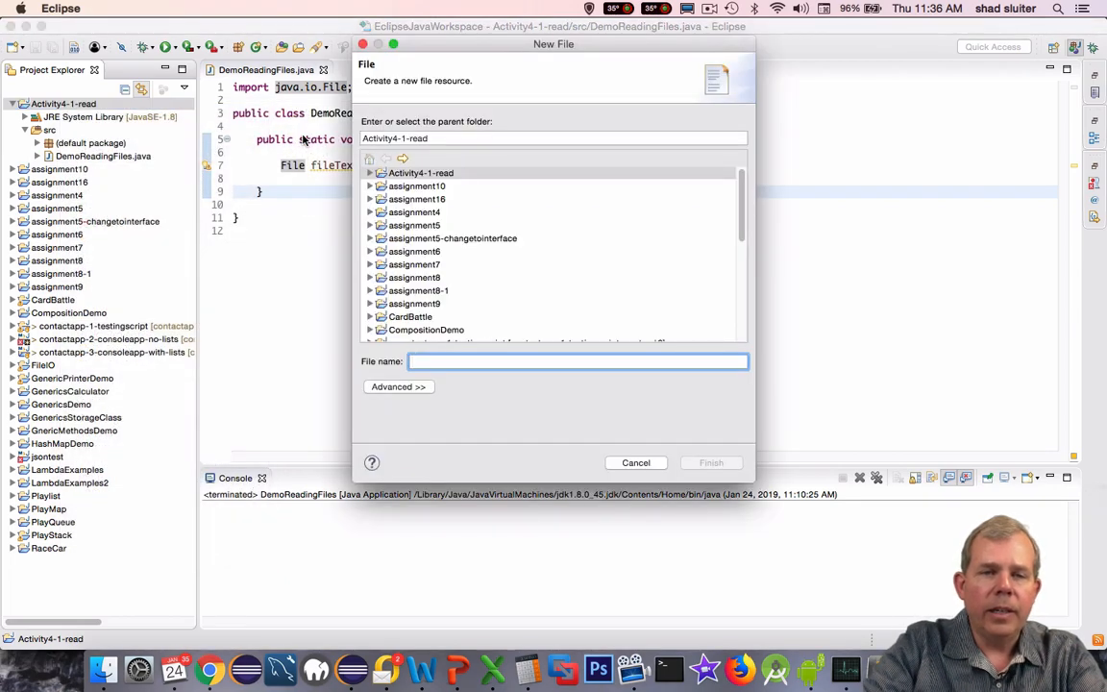
text(in.)
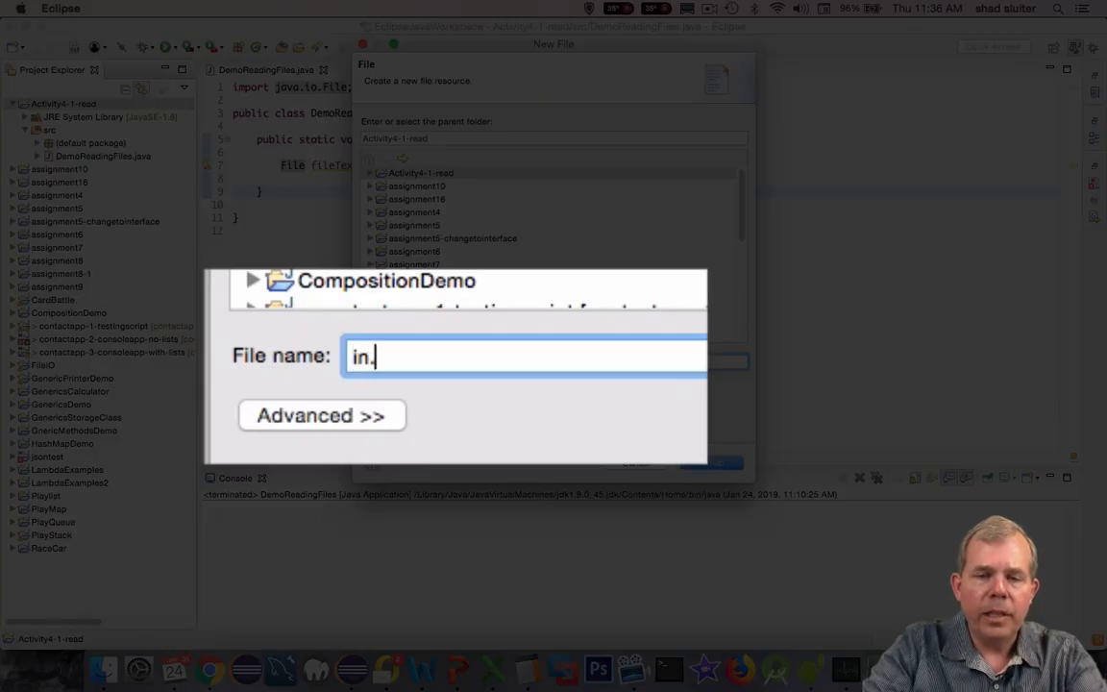
click(711, 462)
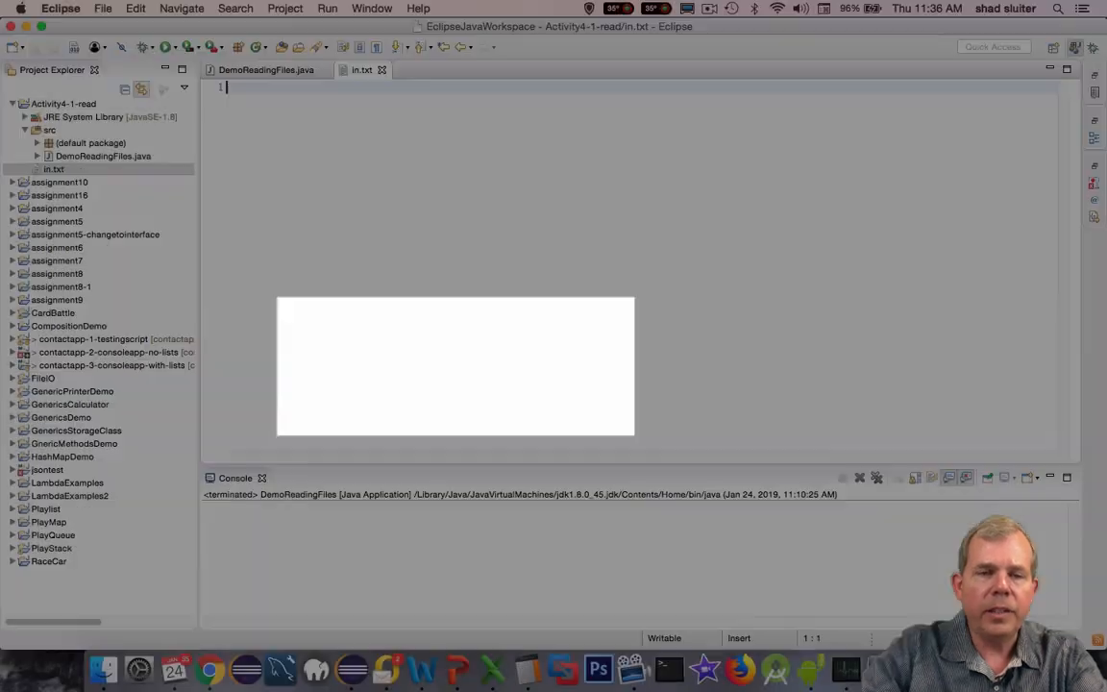
text(one two)
text(three four)
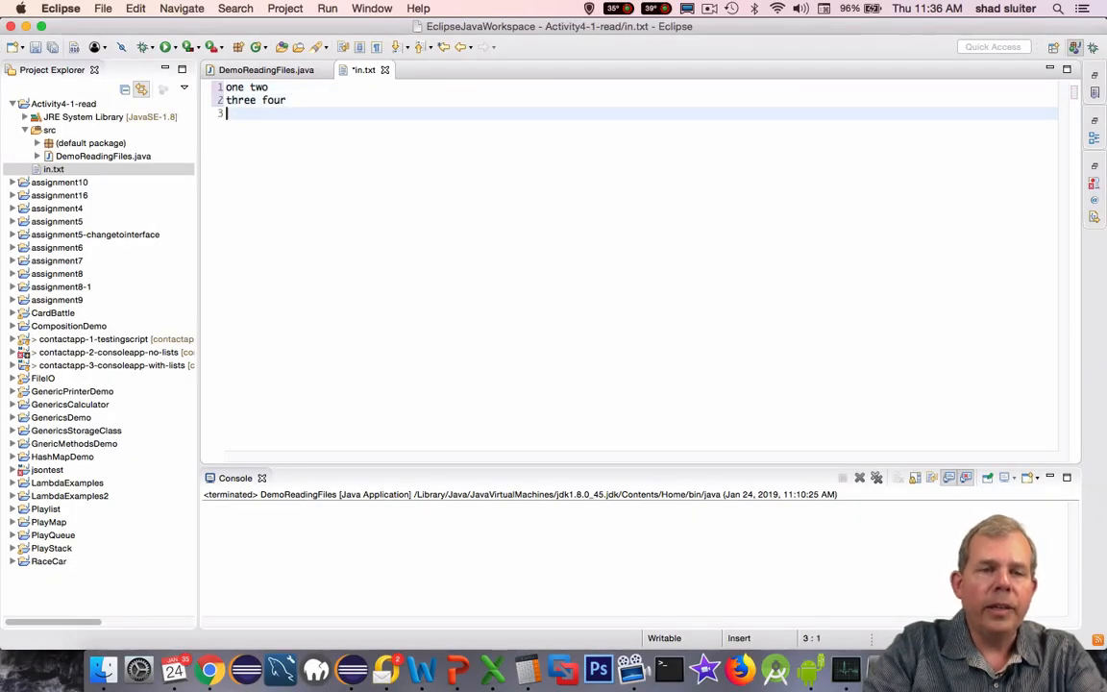
text(five six)
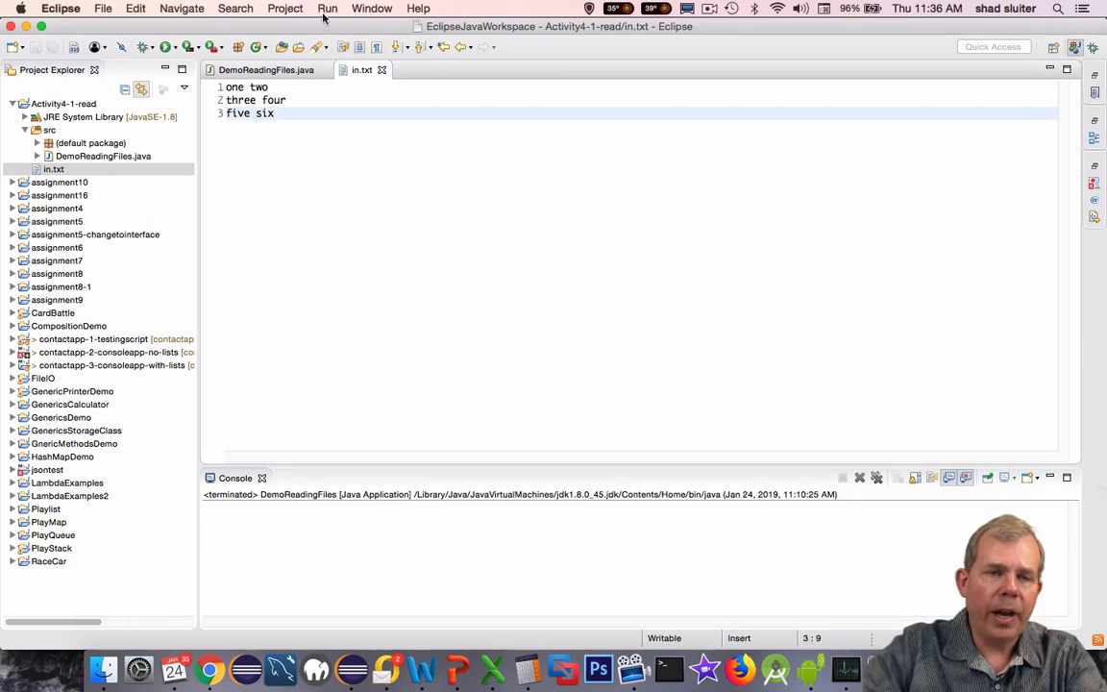
click(266, 69)
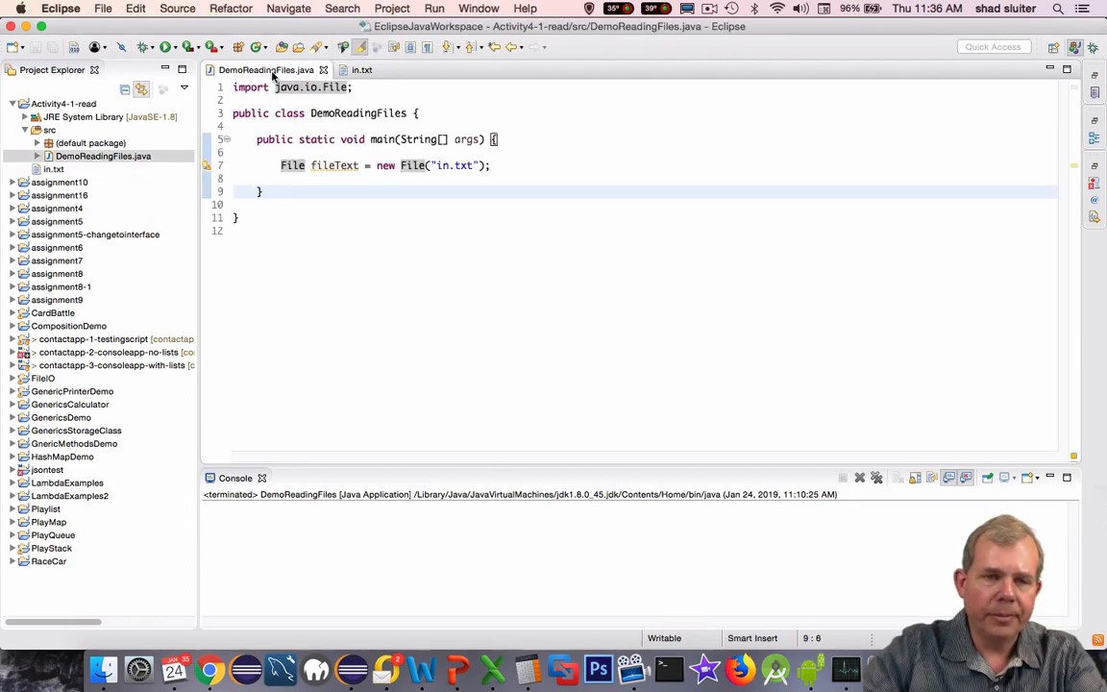
- Declare Scanner s = new Scanner(fileText) and import java.util.Scanner via quick fix
text(Sc)
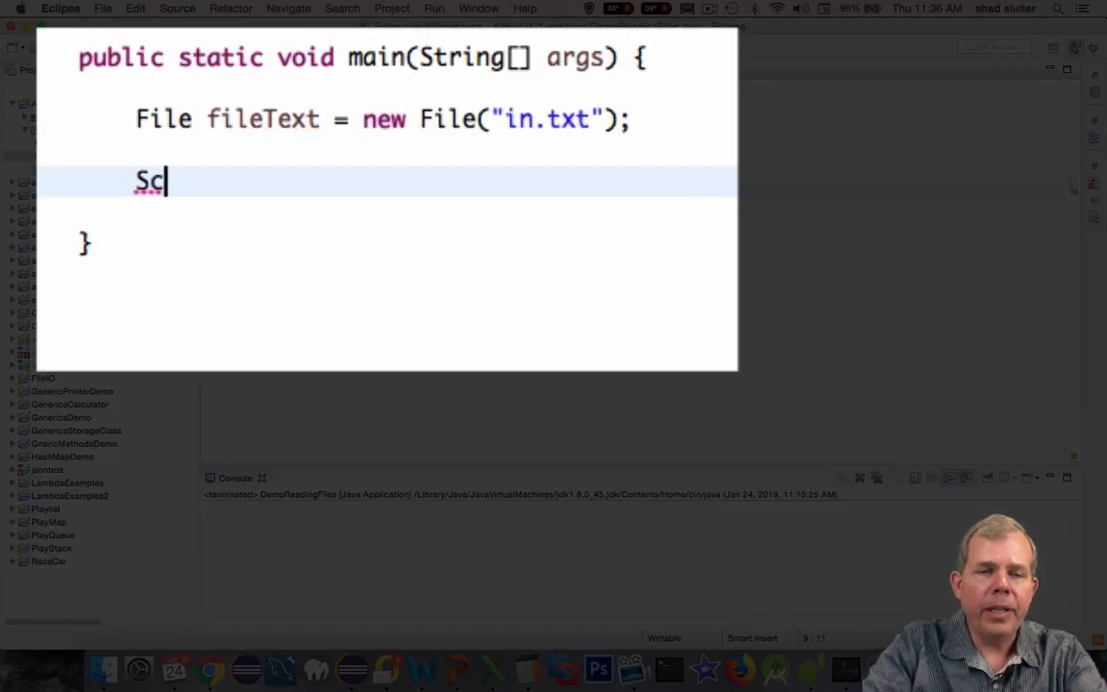
text(anner s = new)
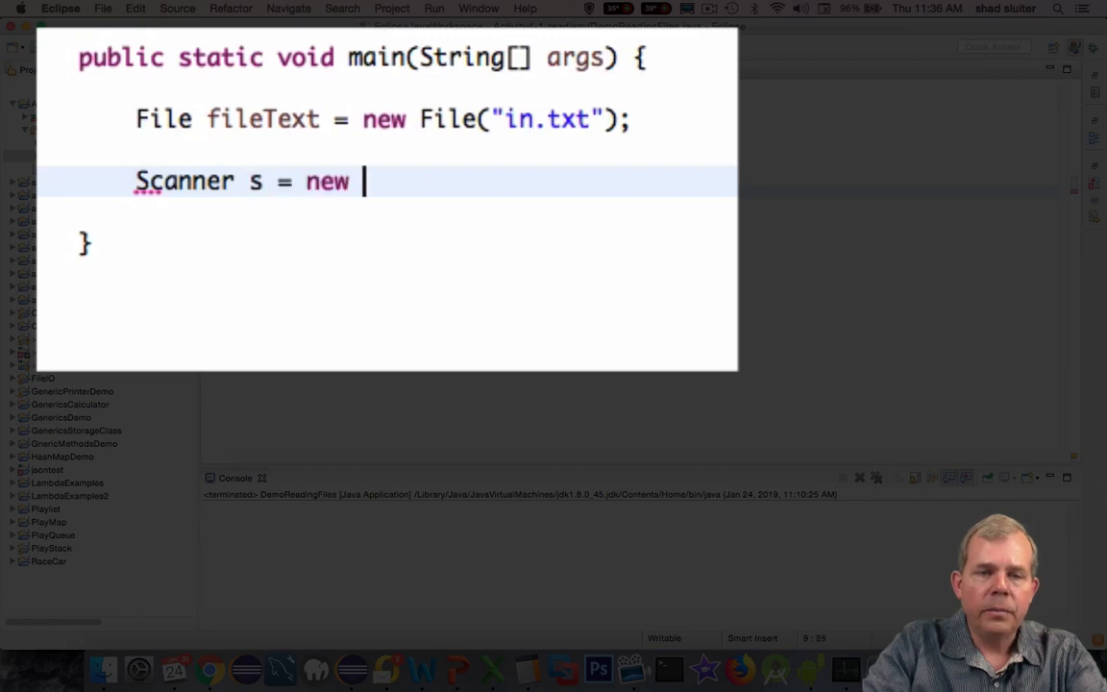
text(Scanner(fileText);)
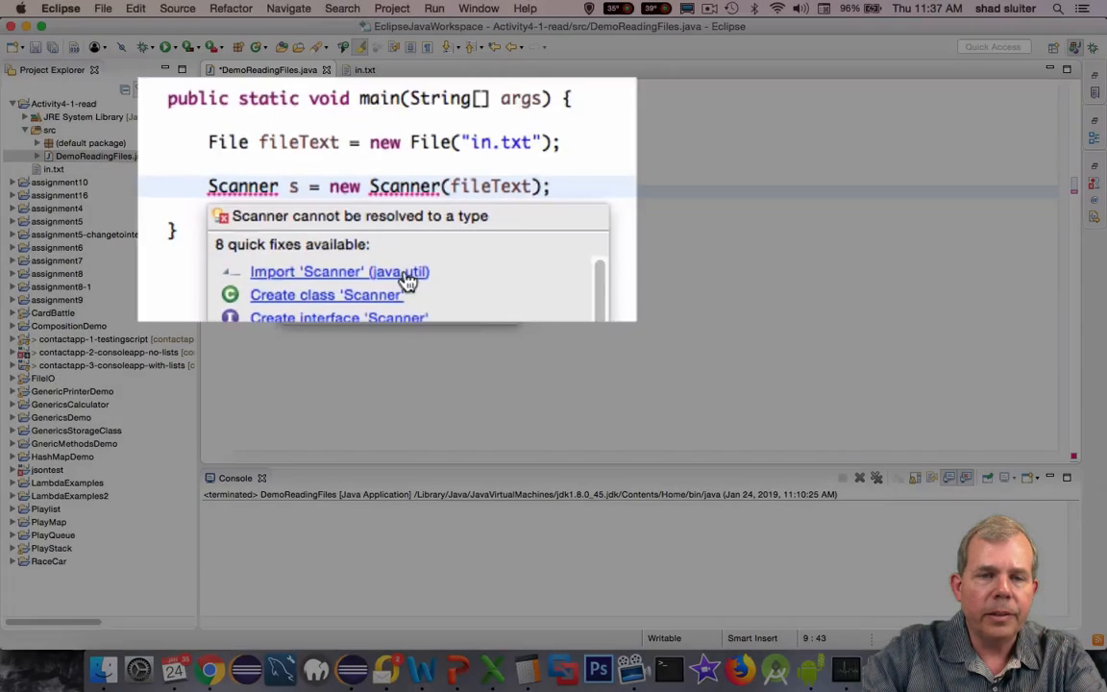
click(307, 271)
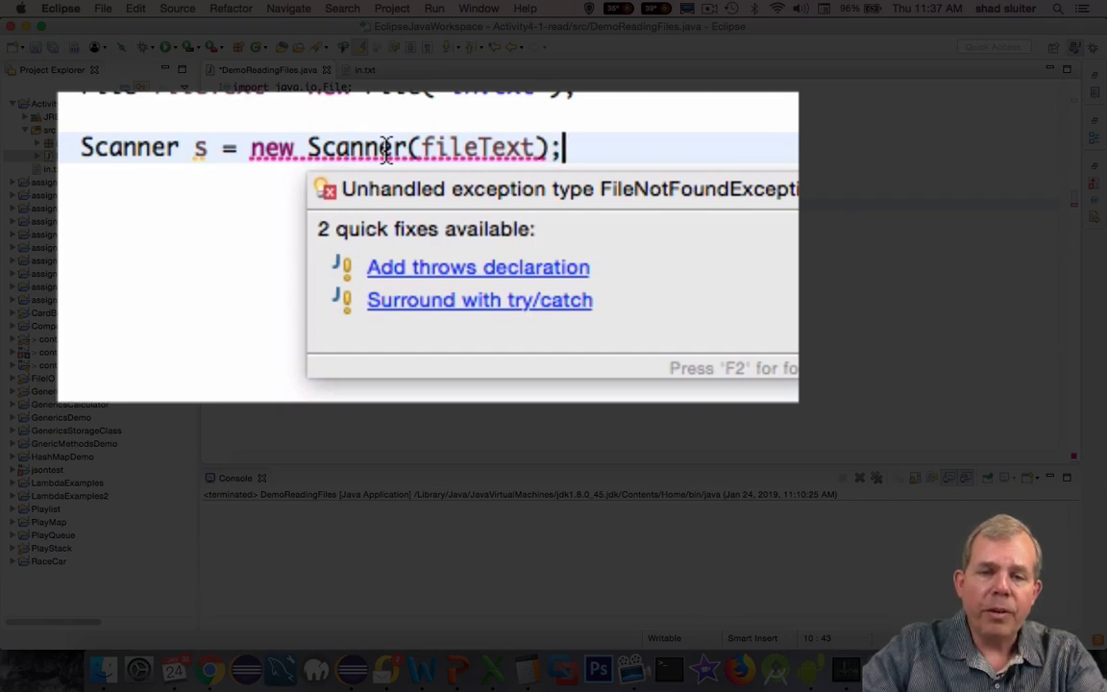
mouse_move(407, 278)
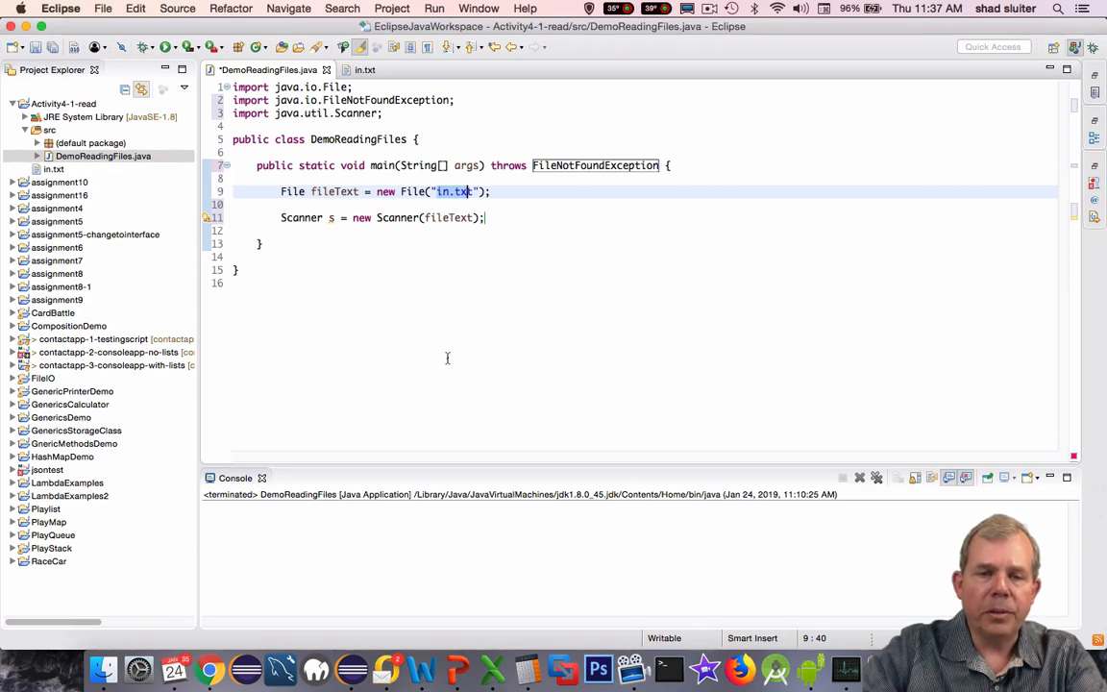
- Add five System.out.println(s.next()) statements and run to print the words one through five
text(Syst)
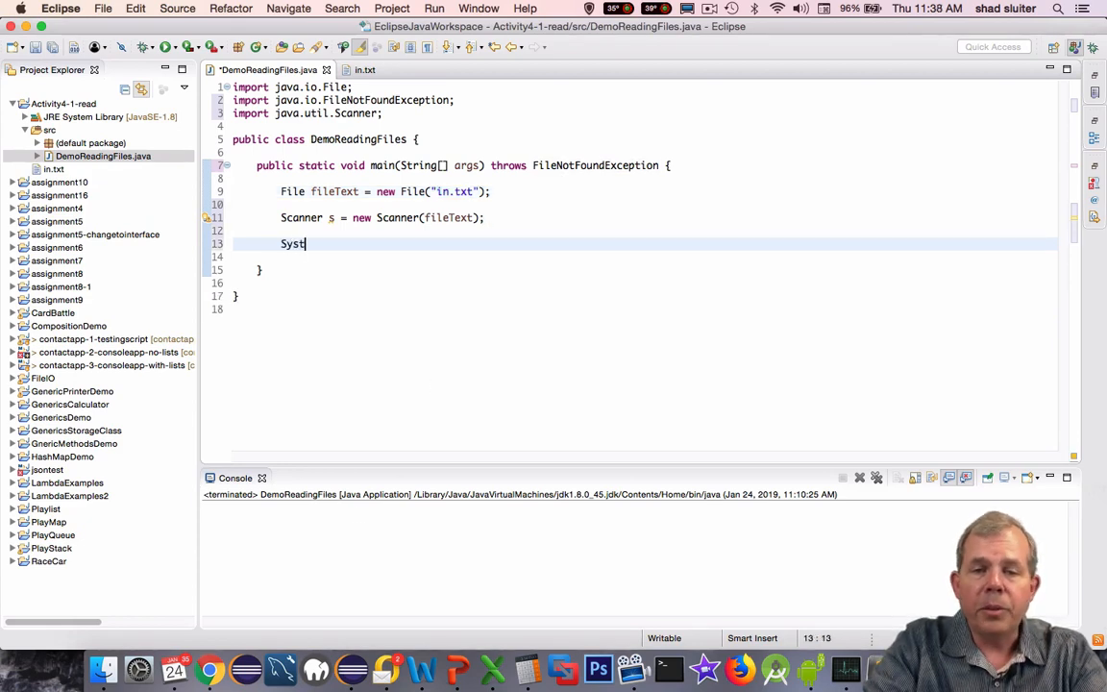
text(em.out.println(s.);)
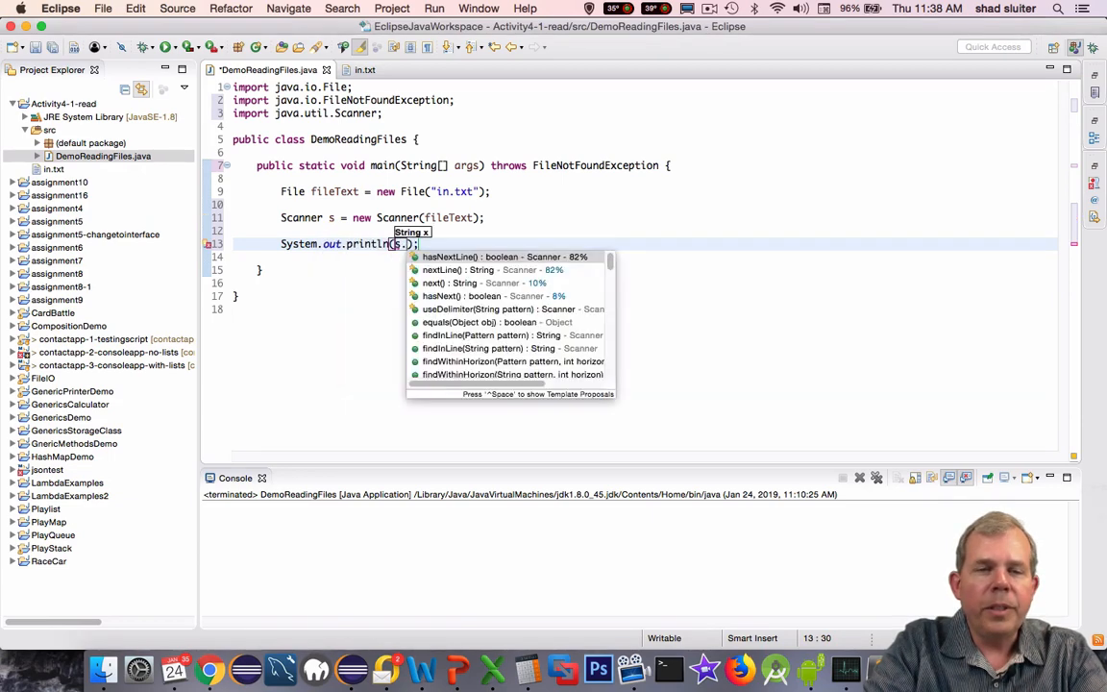
text(next()
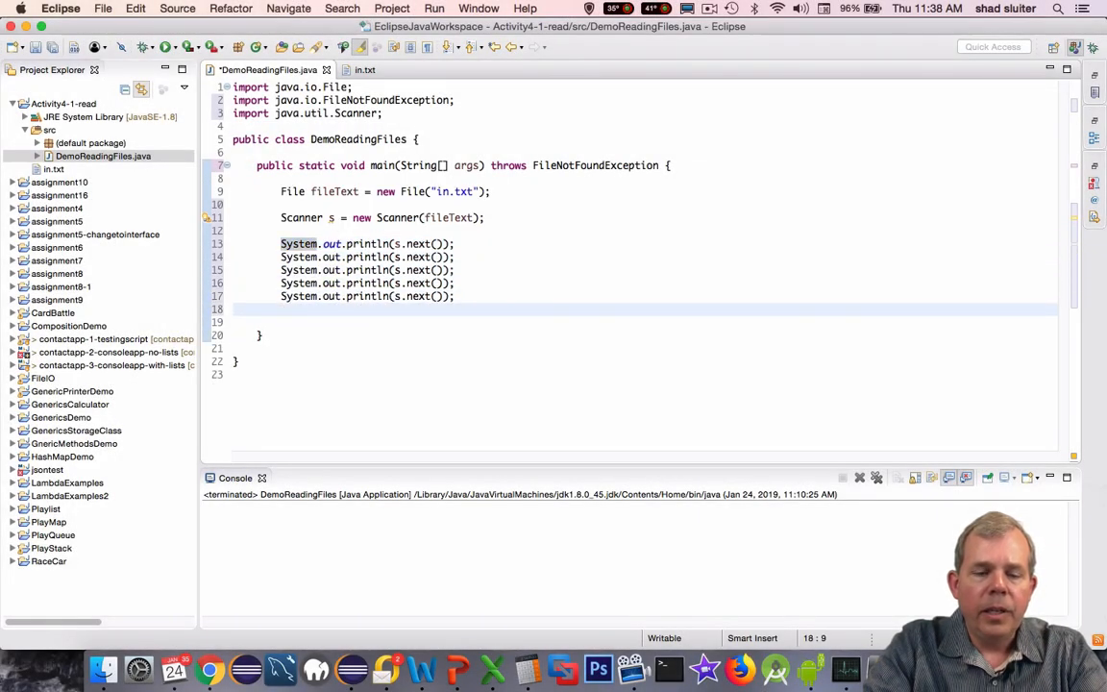
key(cmd+s)
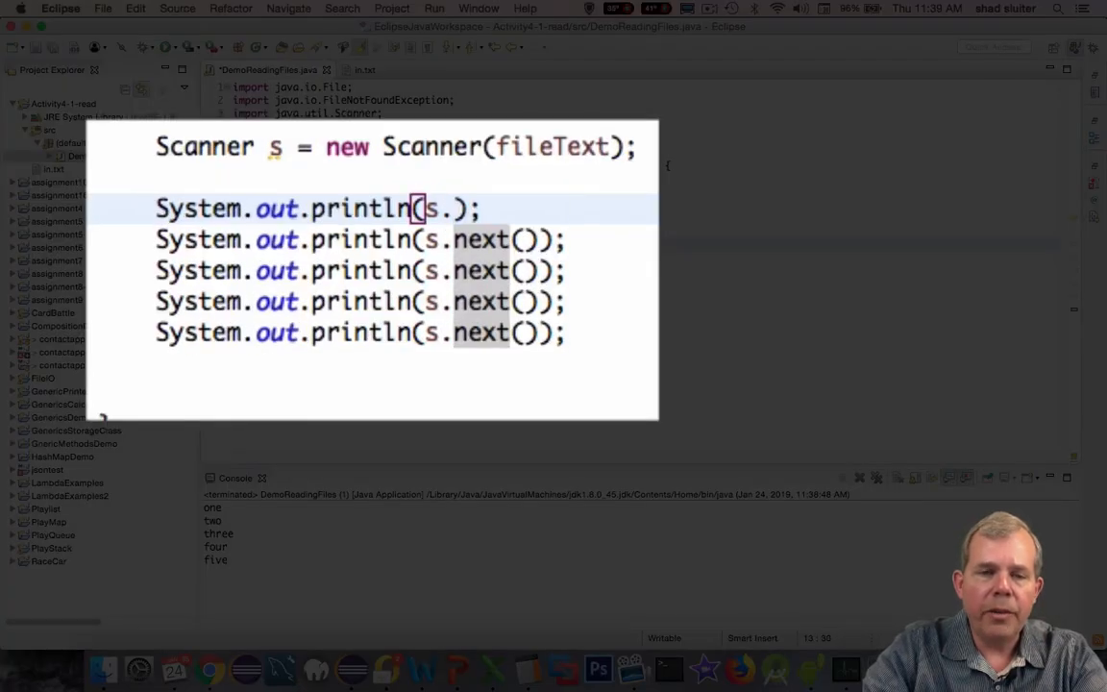
- Change the first print to s.nextLine() and rerun, outputting "one two", three, four, five, six
text(.)
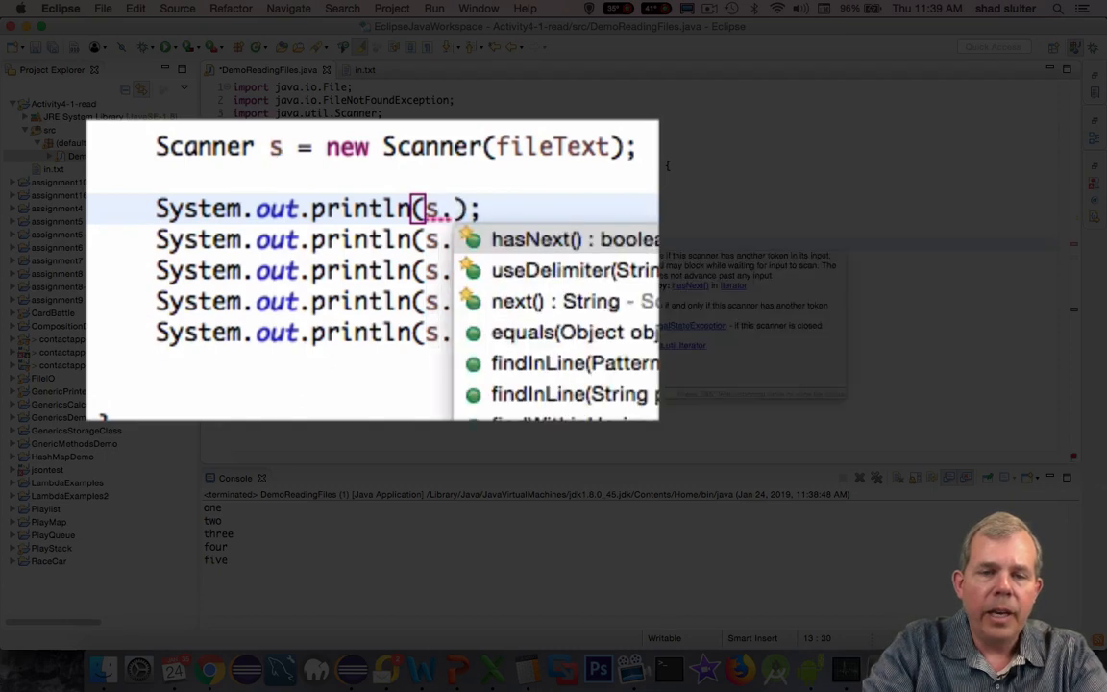
text(next)
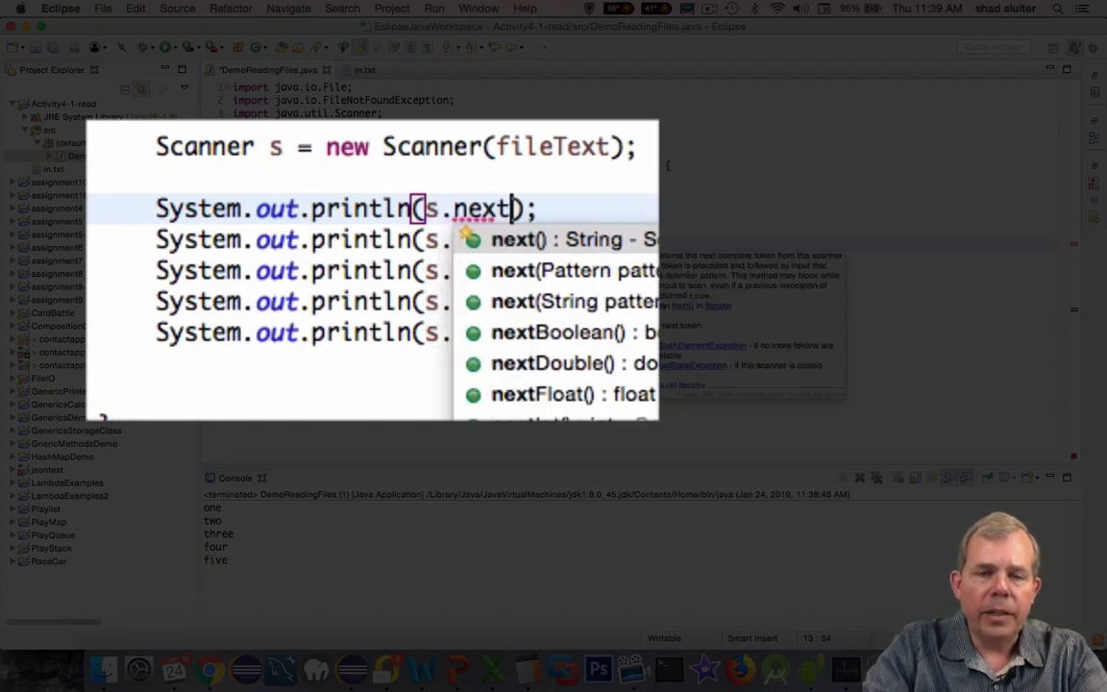
text(Line()
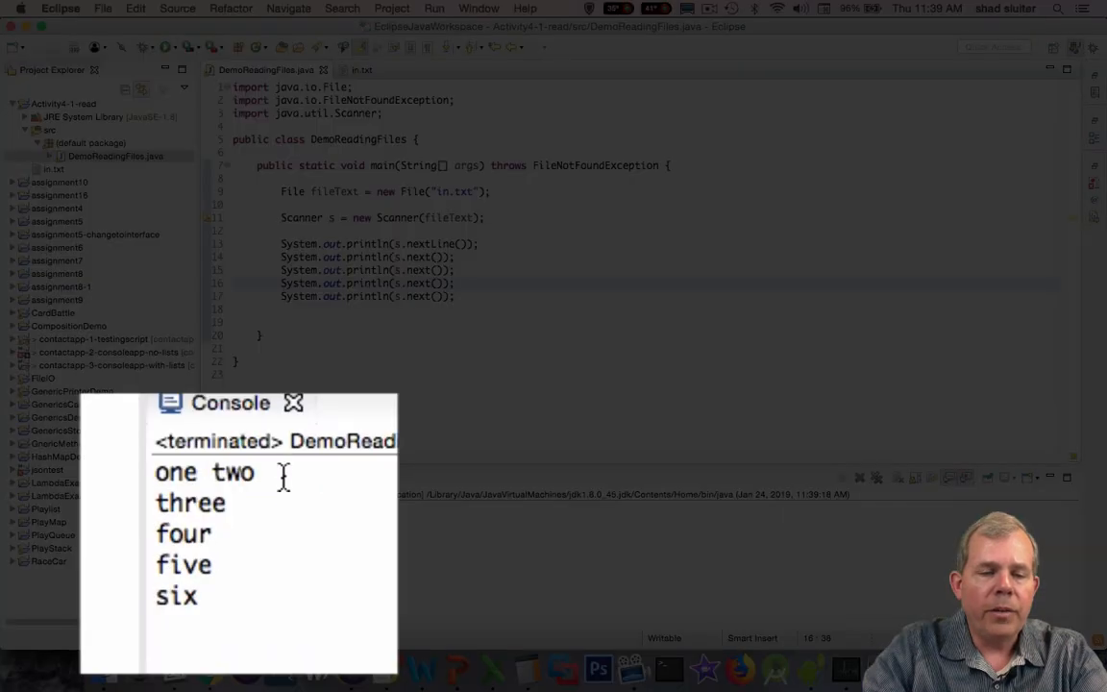
double_click(176, 473)
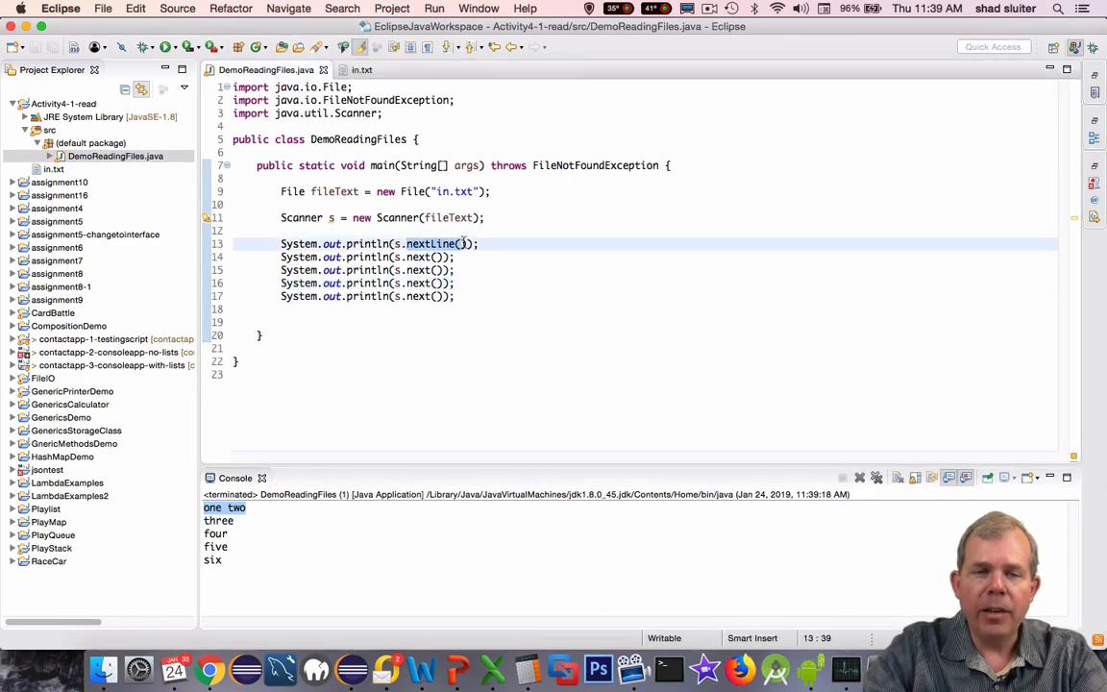
click(361, 69)
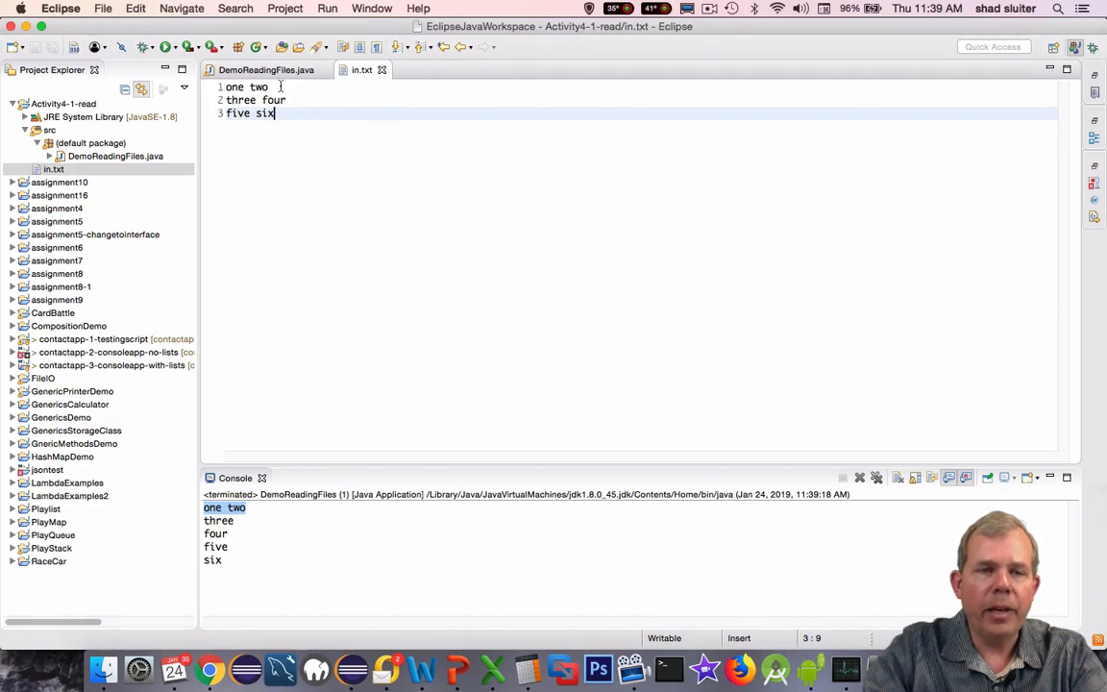
- Append nonsense words "asdf asdfasdf asdf as fasd f" to line 1 of in.txt and rerun to print the whole line
text(asdf asdfasdf)
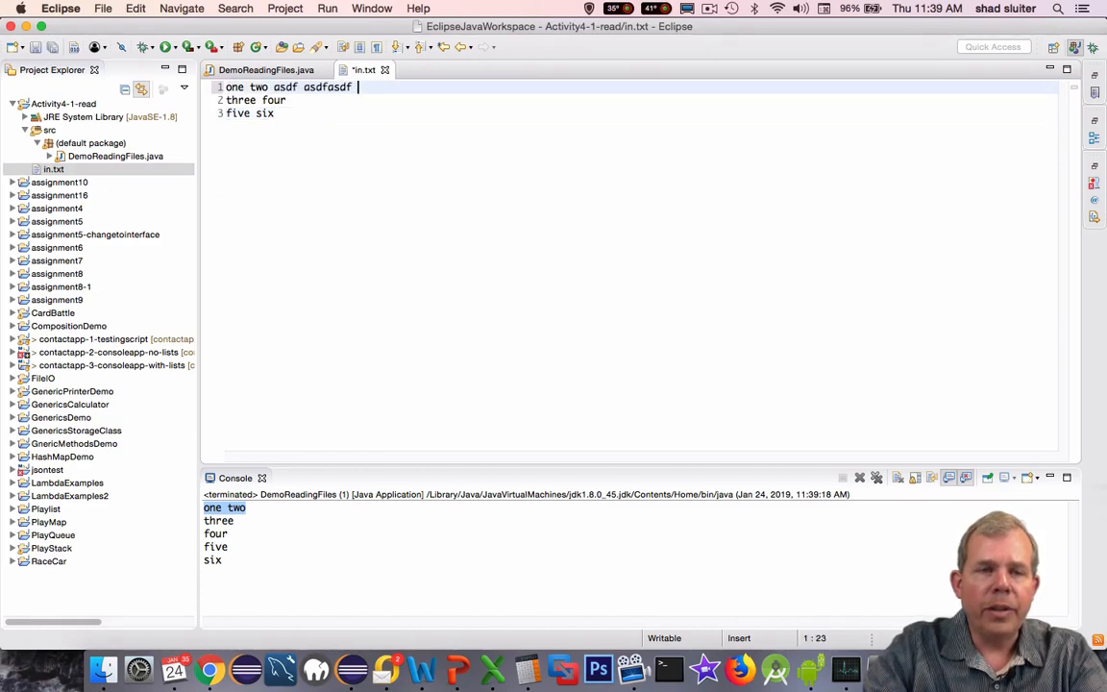
text(asdf as fasd f)
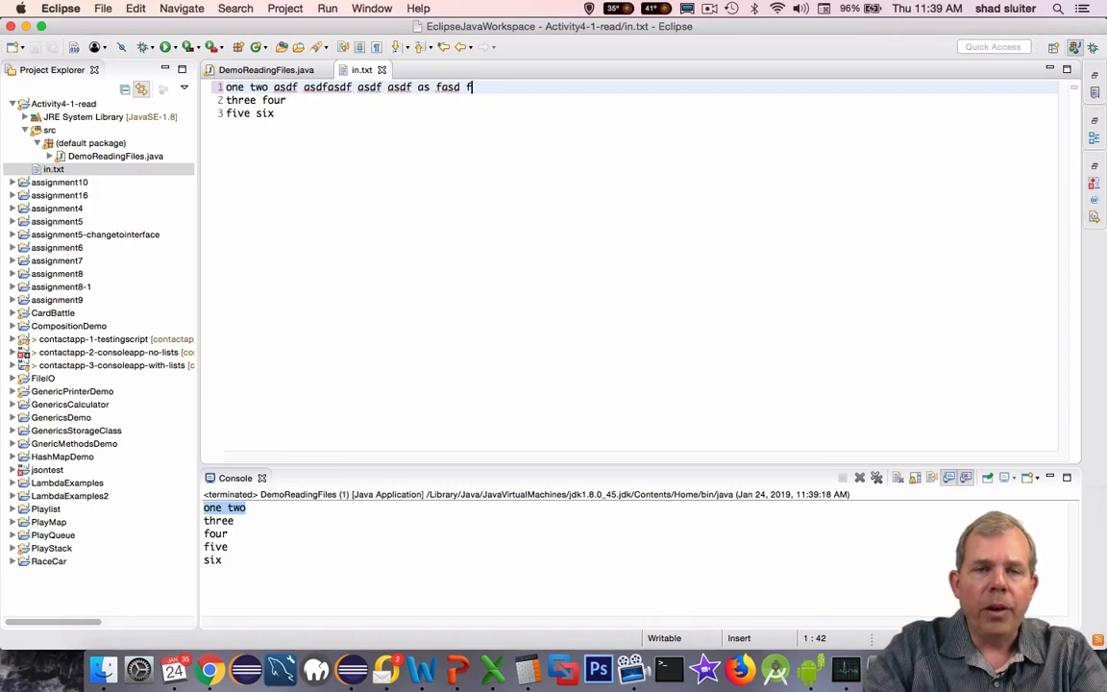
click(265, 70)
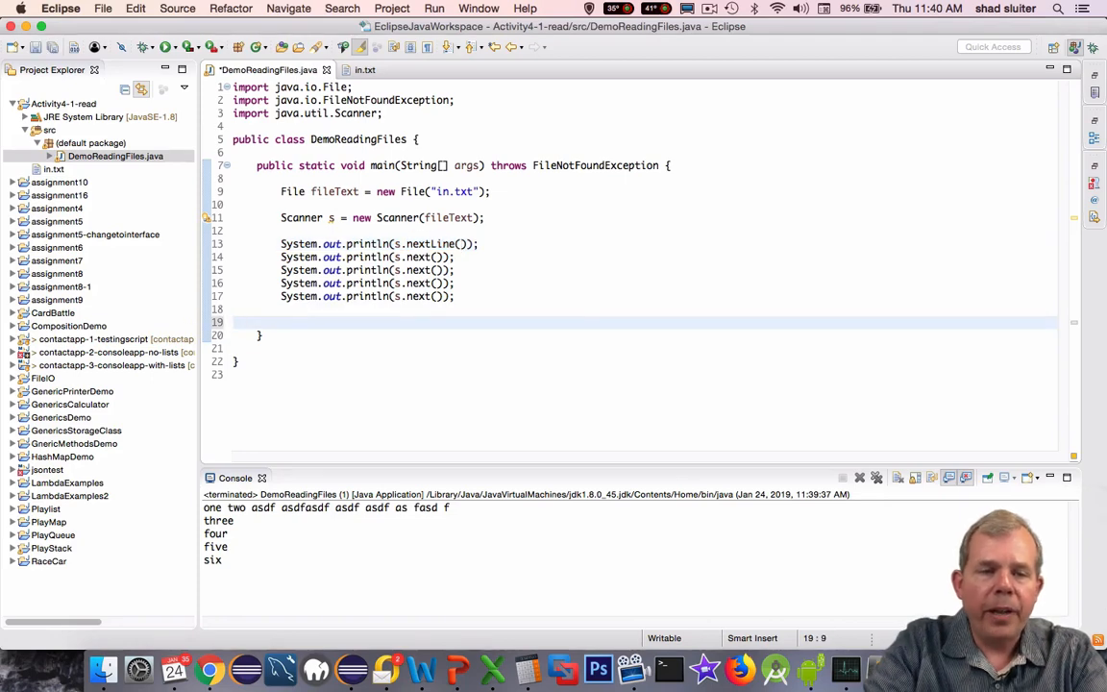
- Add s.close() and declare File fileNumbers = new File("numbers.txt")
text(s.close();)
text(F)
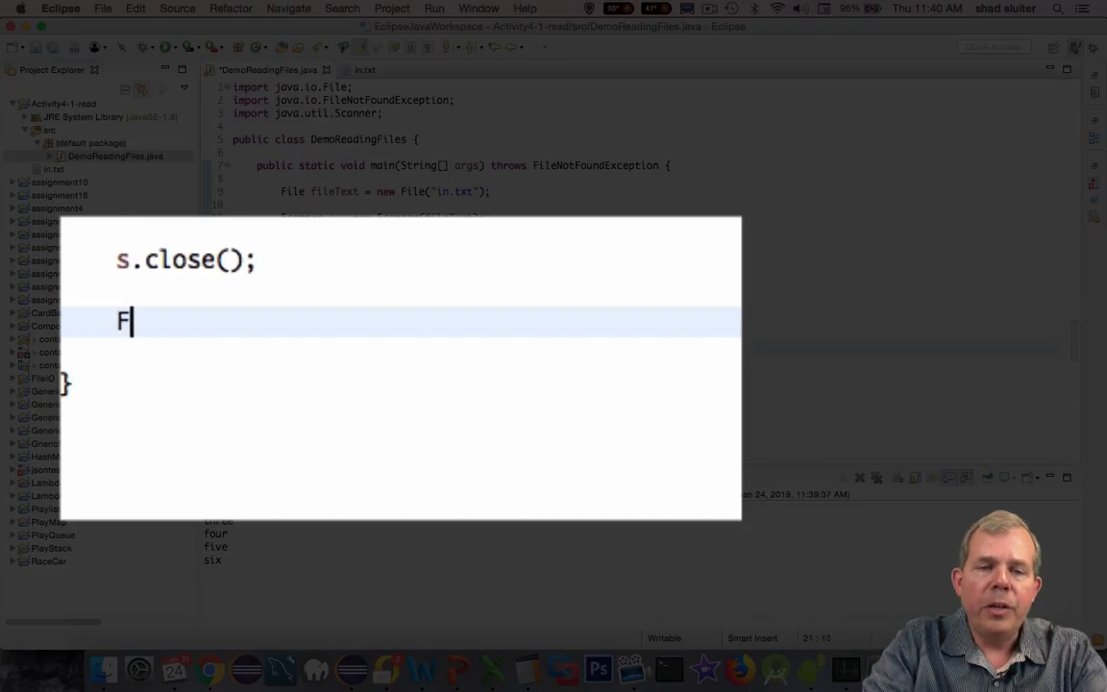
text(ile fi)
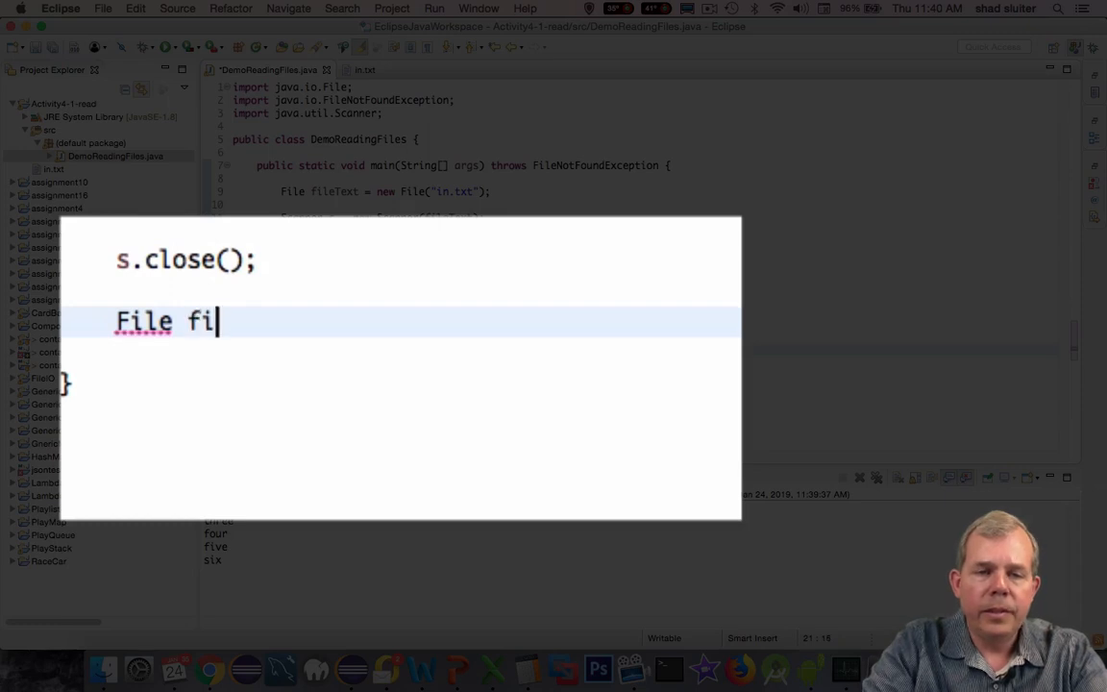
text(leNumbers = new Fil)
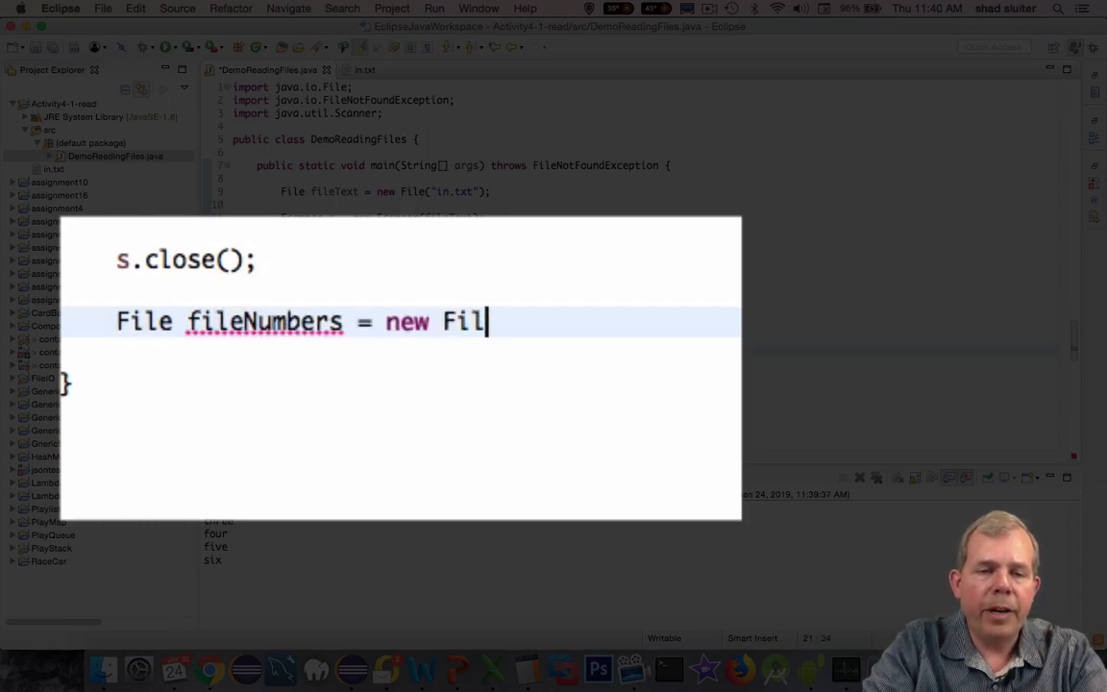
text(e("numbers.txt");)
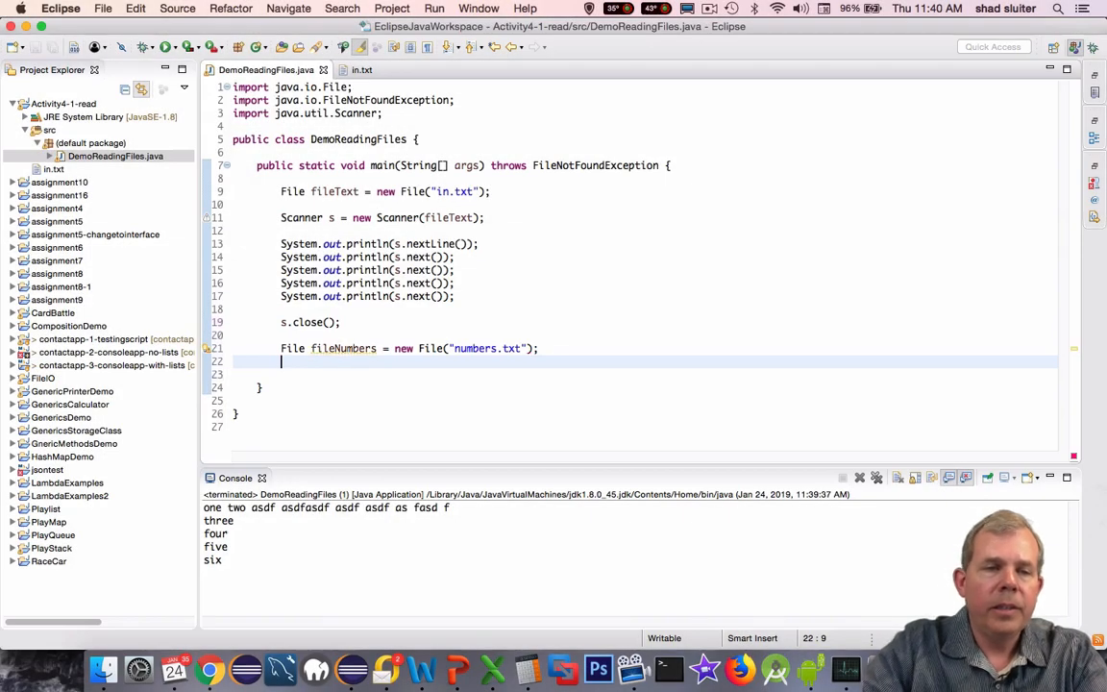
click(64, 104)
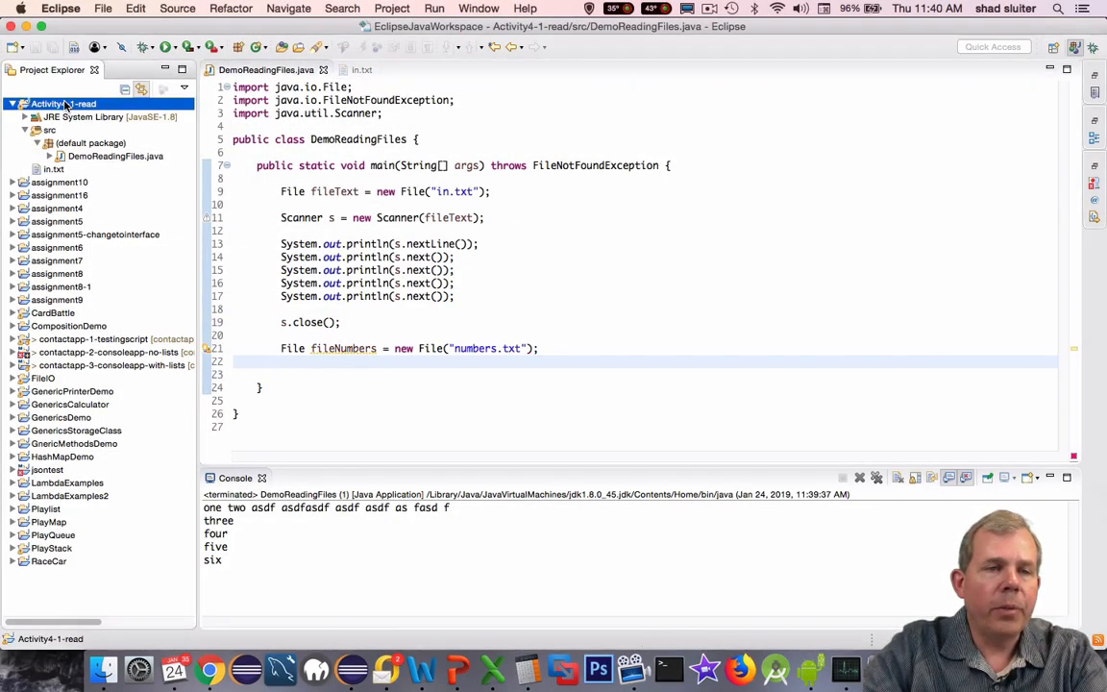
right_click(66, 103)
text(numbers)
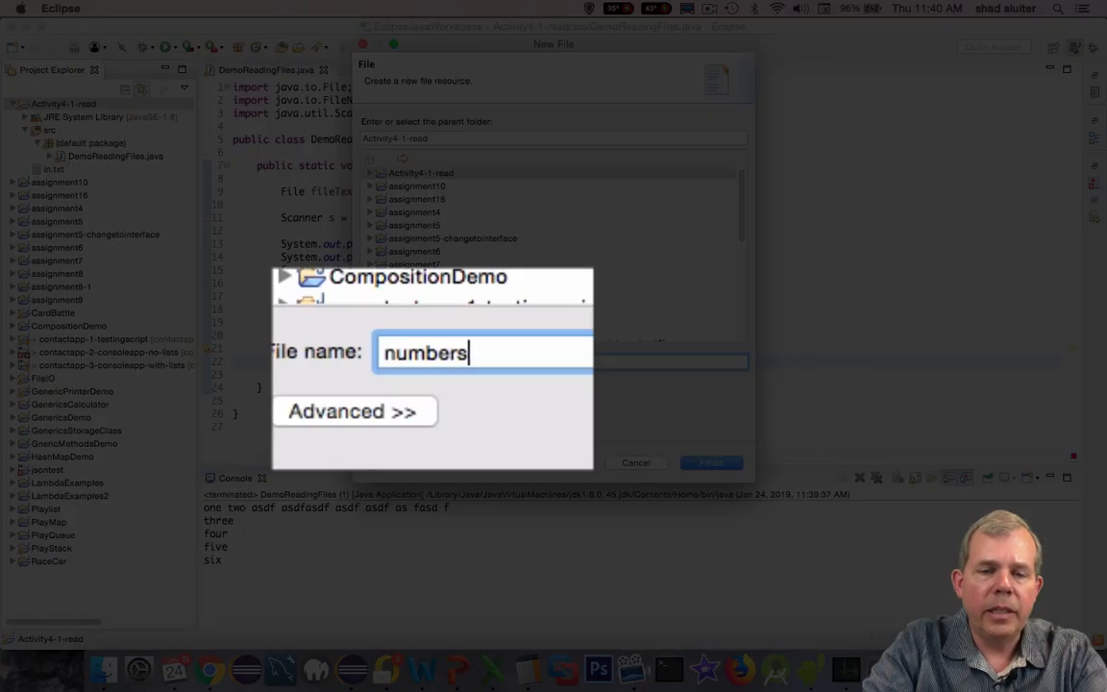
click(711, 461)
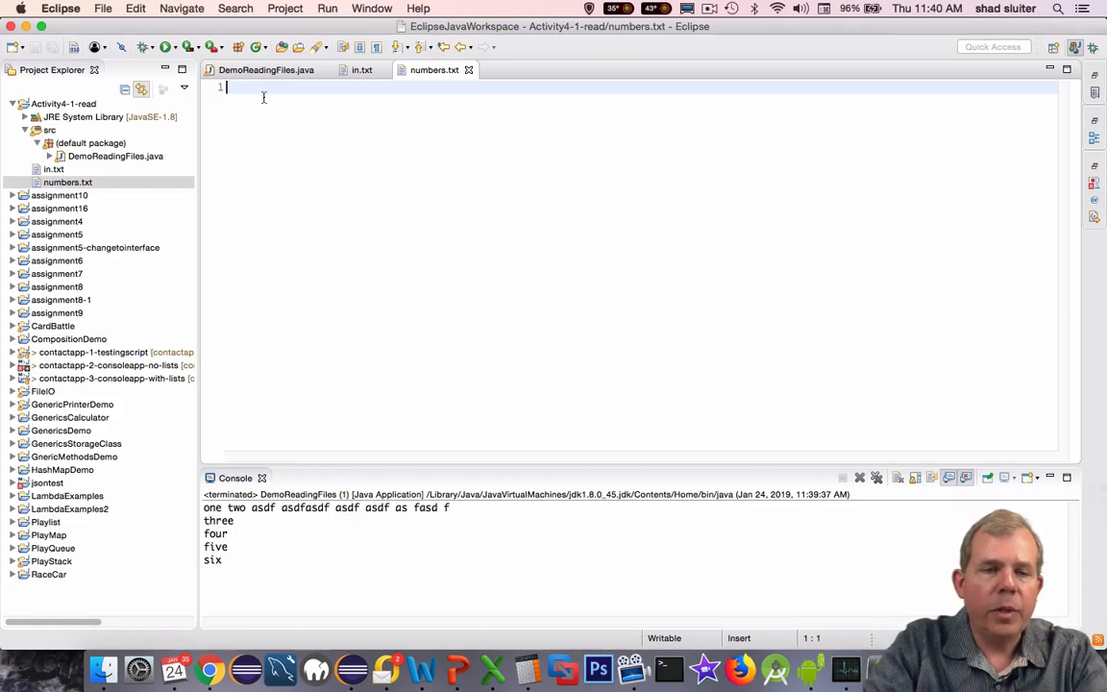
text(1 2 45)
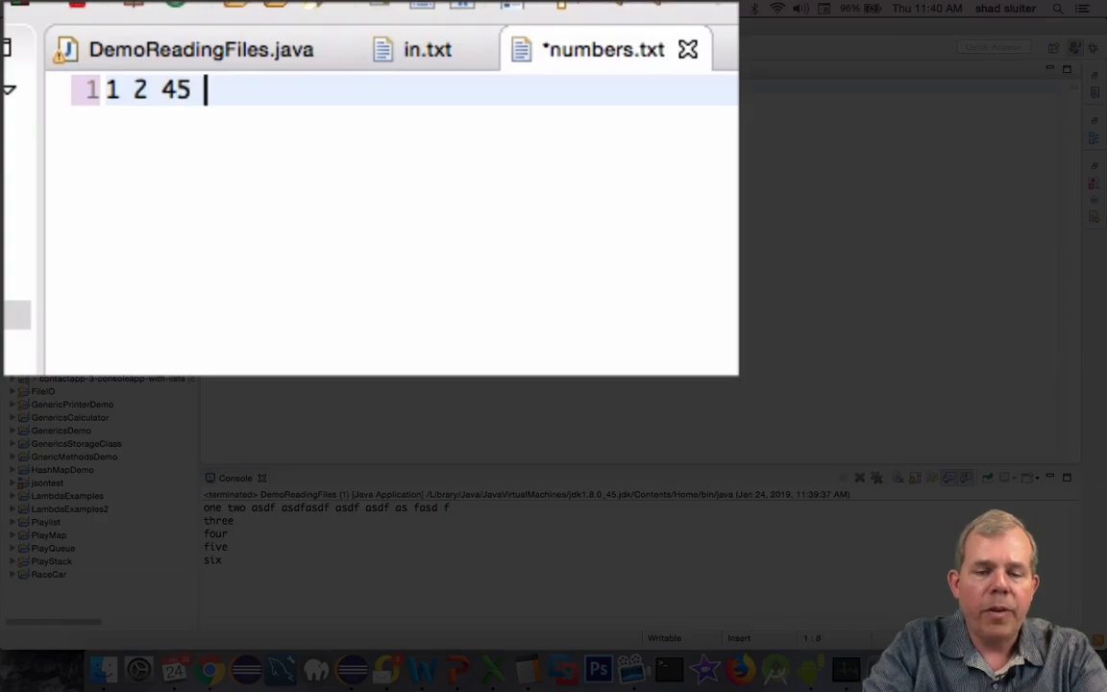
text(23 100)
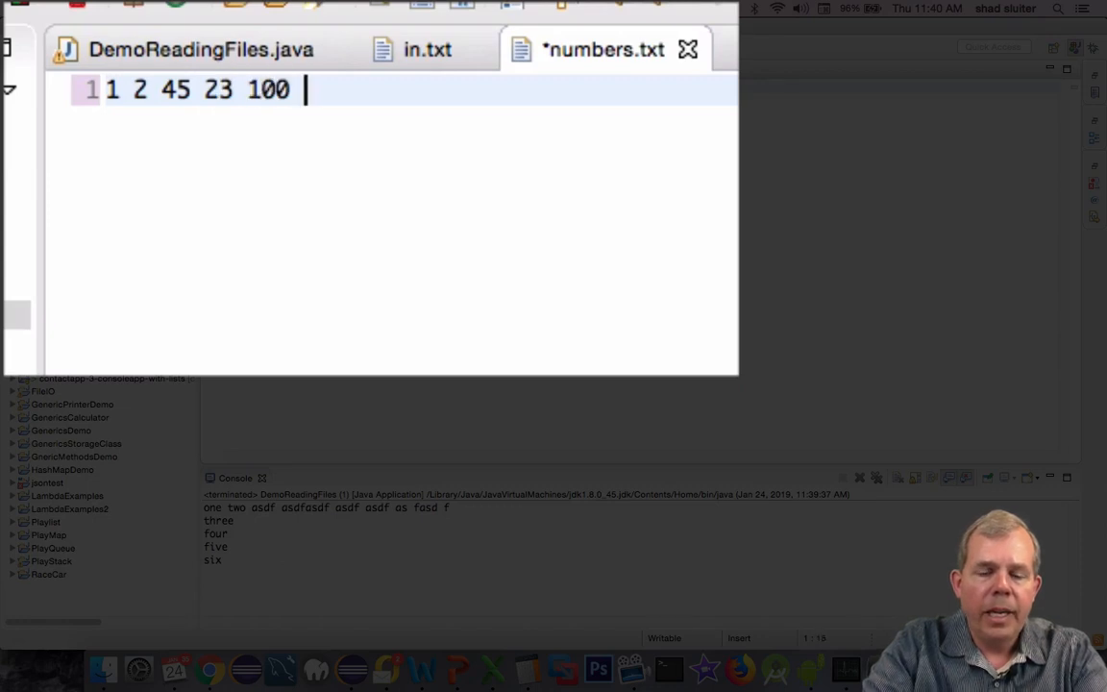
text(109)
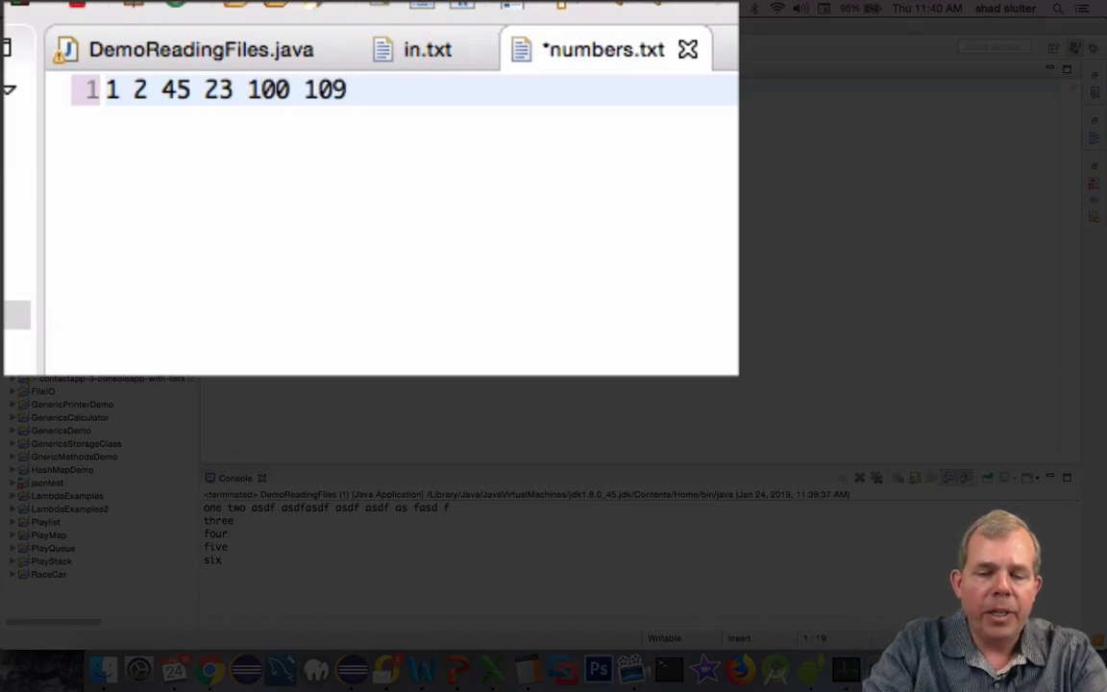
text(45)
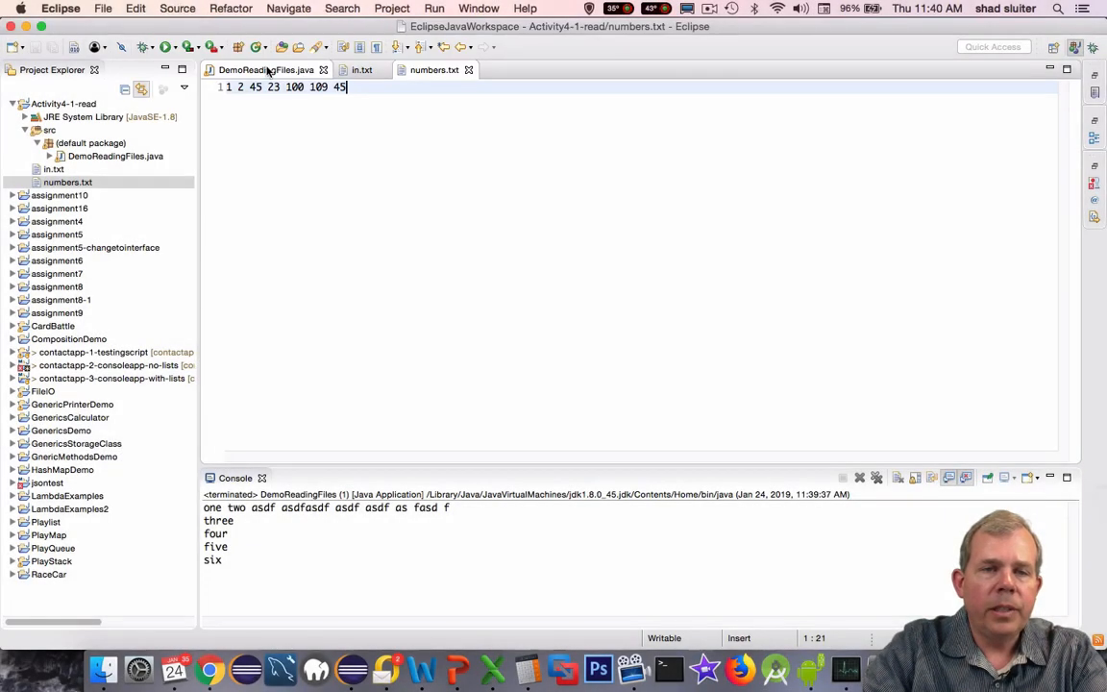
- Reassign s = new Scanner(fileNumbers), add System.out.println(s.nextInt()) statements and save
click(259, 69)
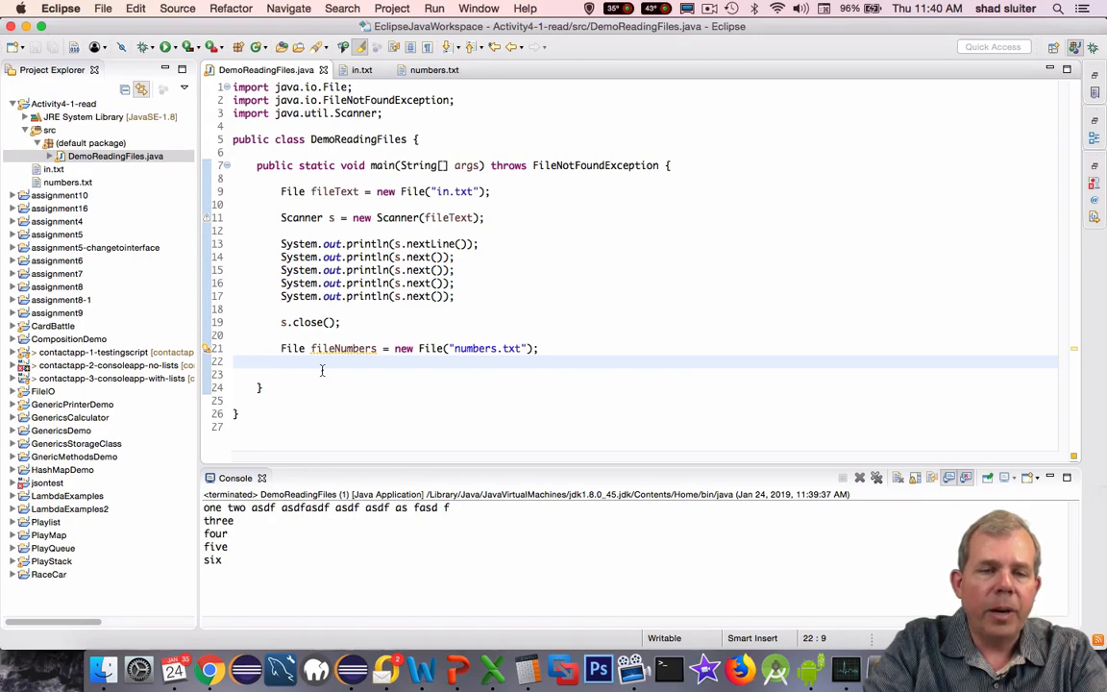
text(s)
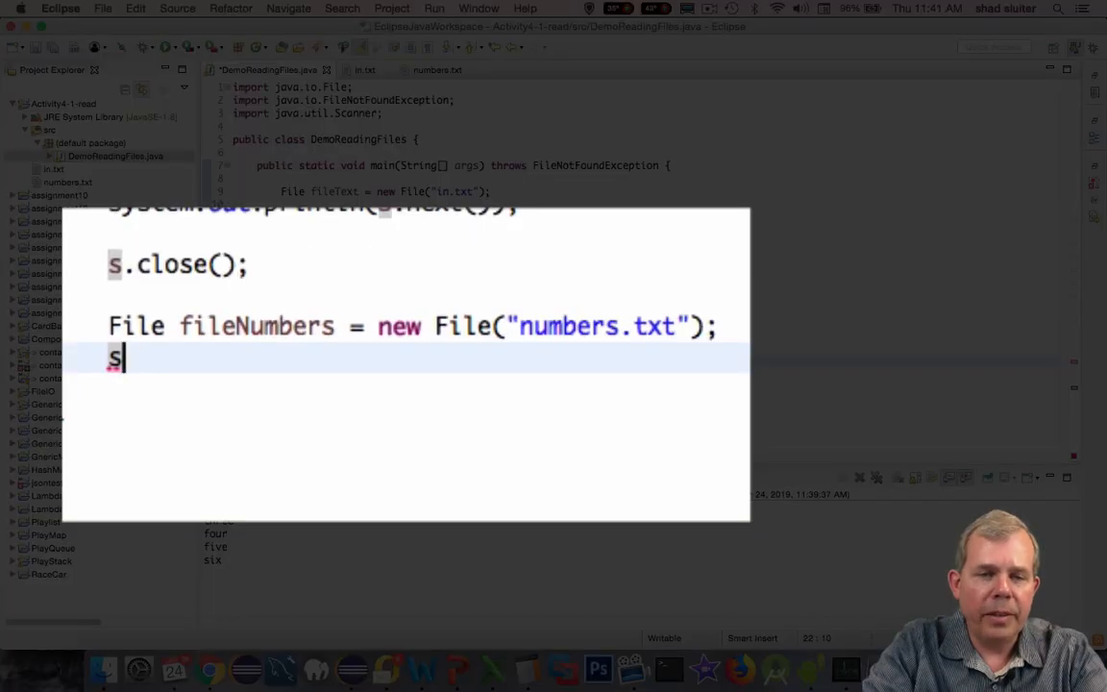
text(= new)
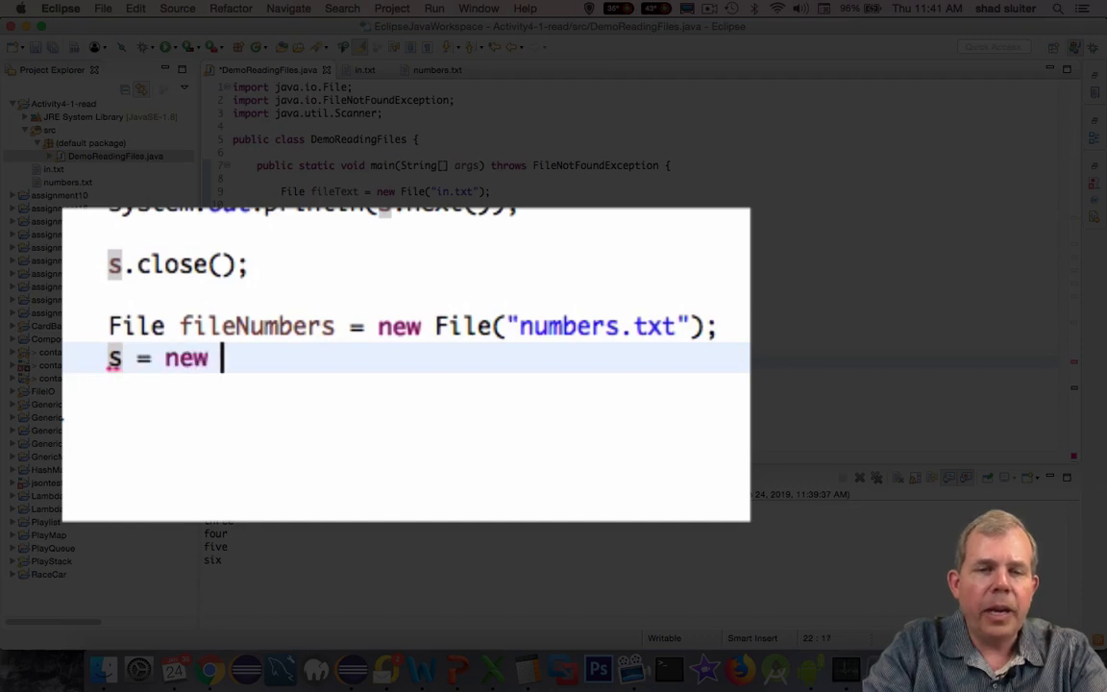
text(Scanner())
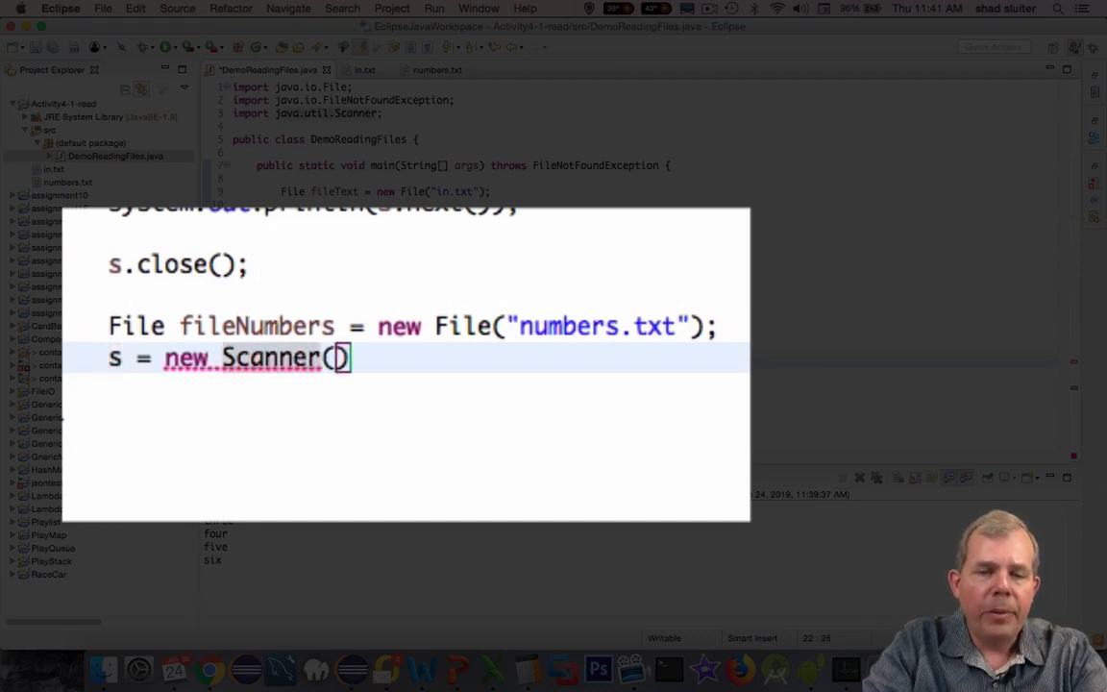
text(fileNumbers)
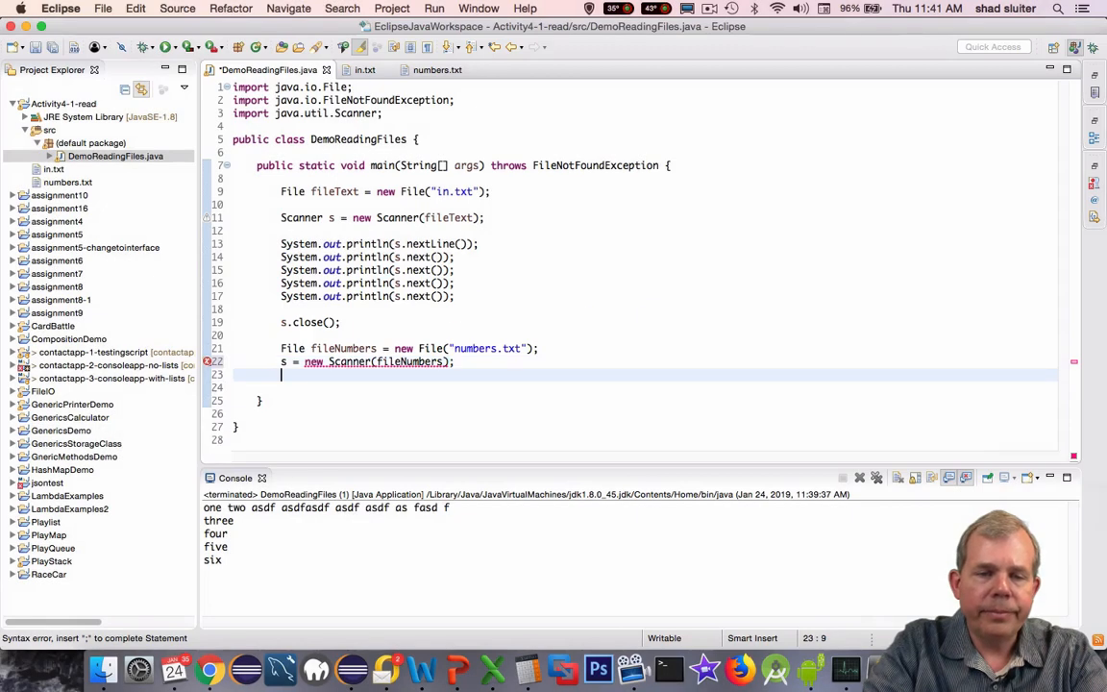
text(System.out.println(s.nex);)
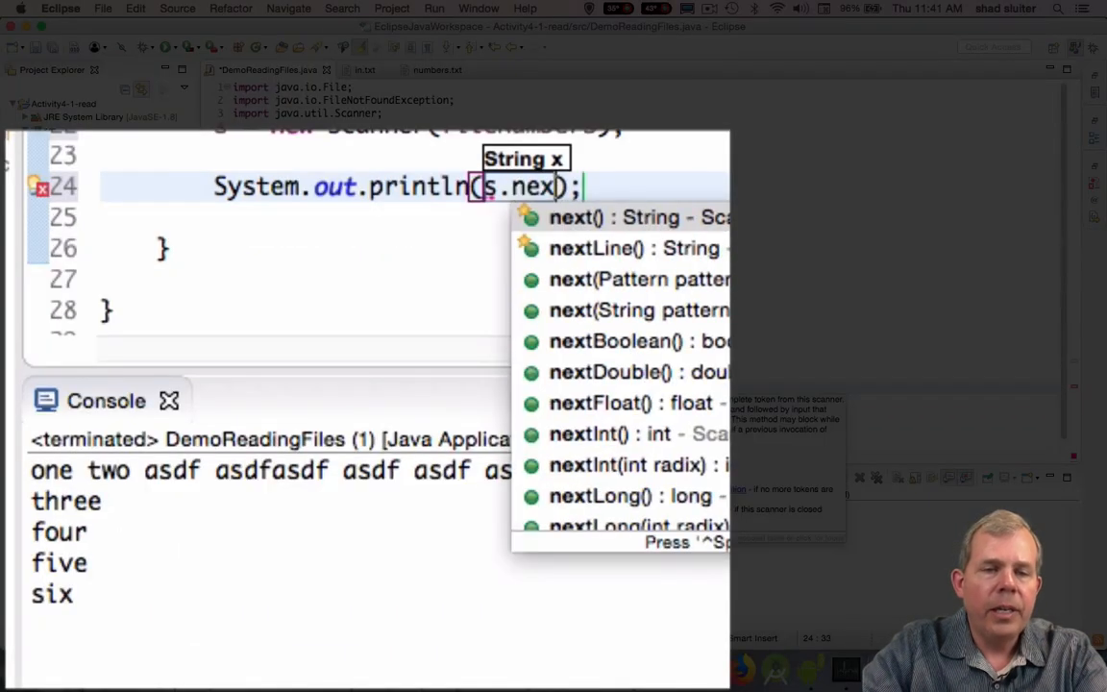
click(588, 435)
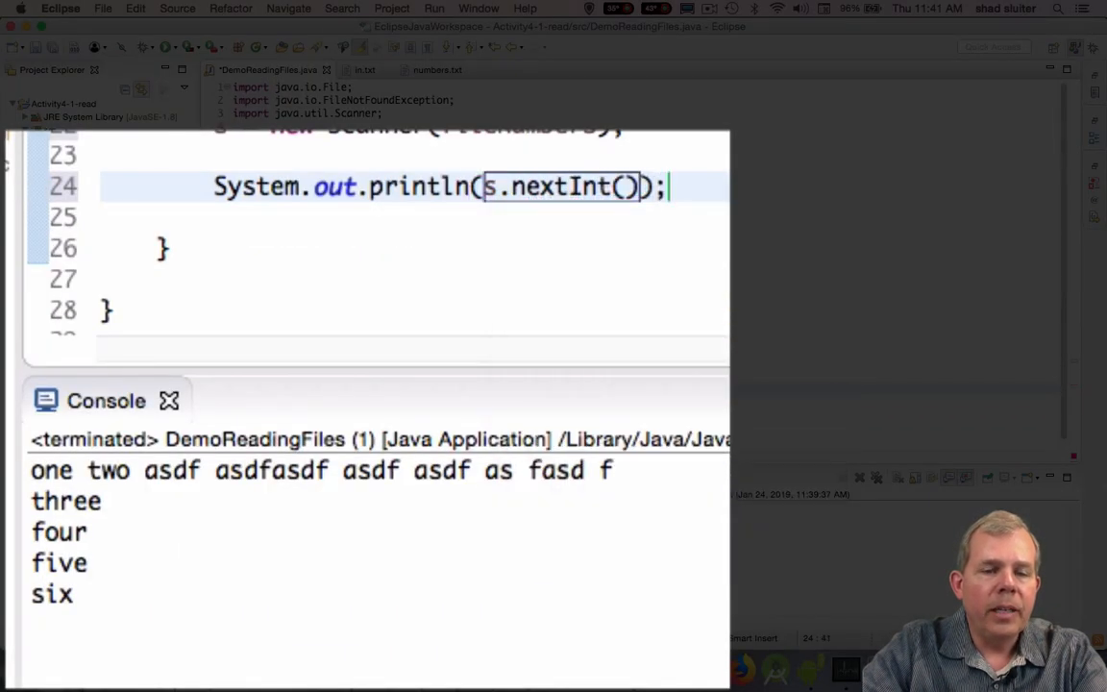
key(cmd+s)
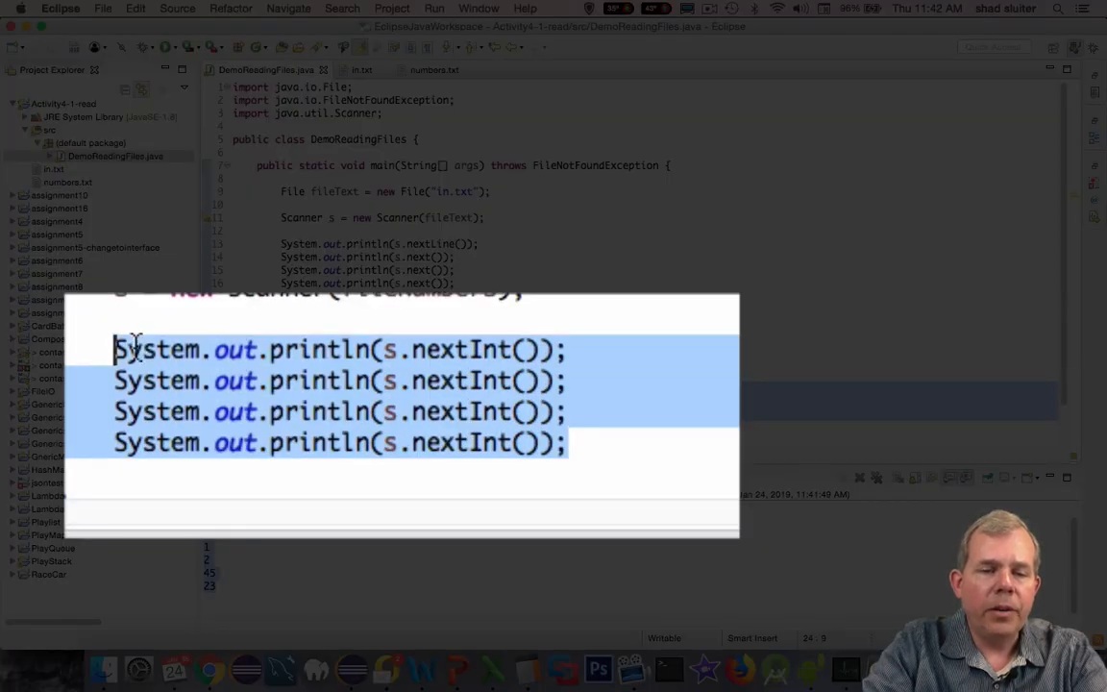
- Declare numb1–numb3 from s.nextInt() and numb4 as their sum
text(int numb1)
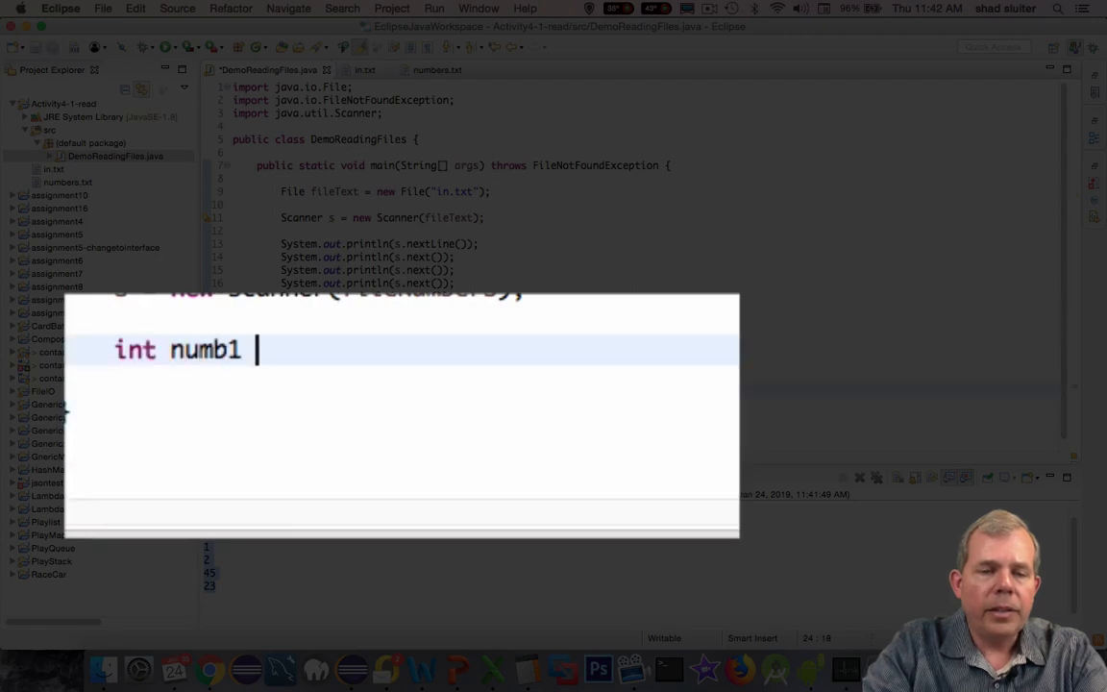
text(= s.nextInt();)
text(int numb)
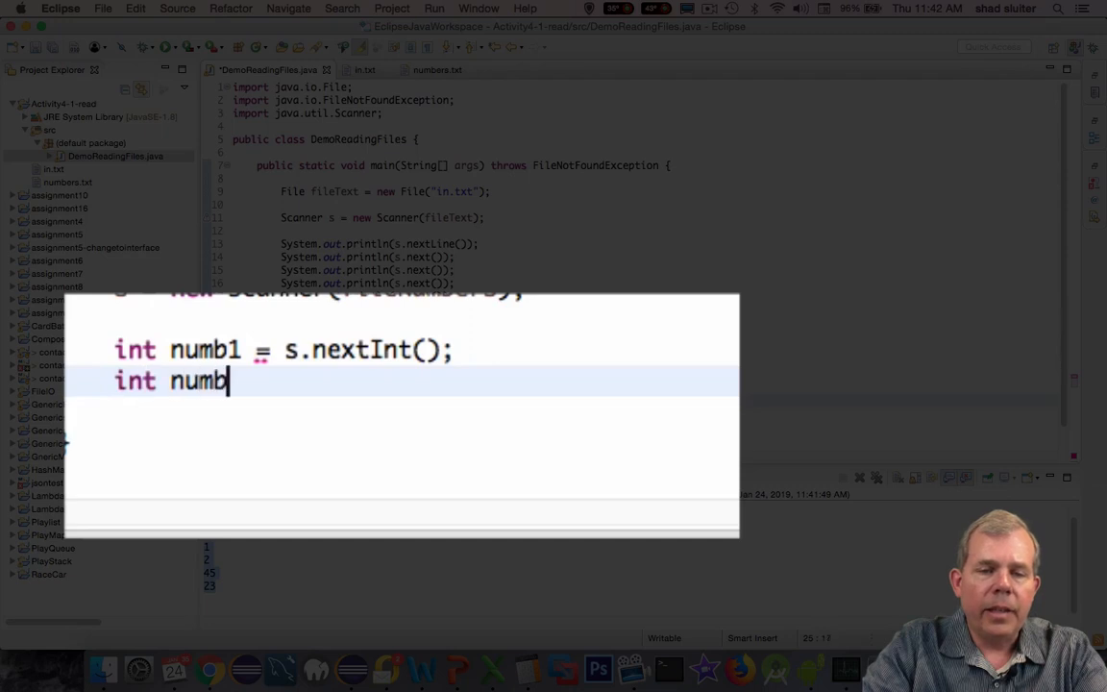
text(2 = s.nextInt())
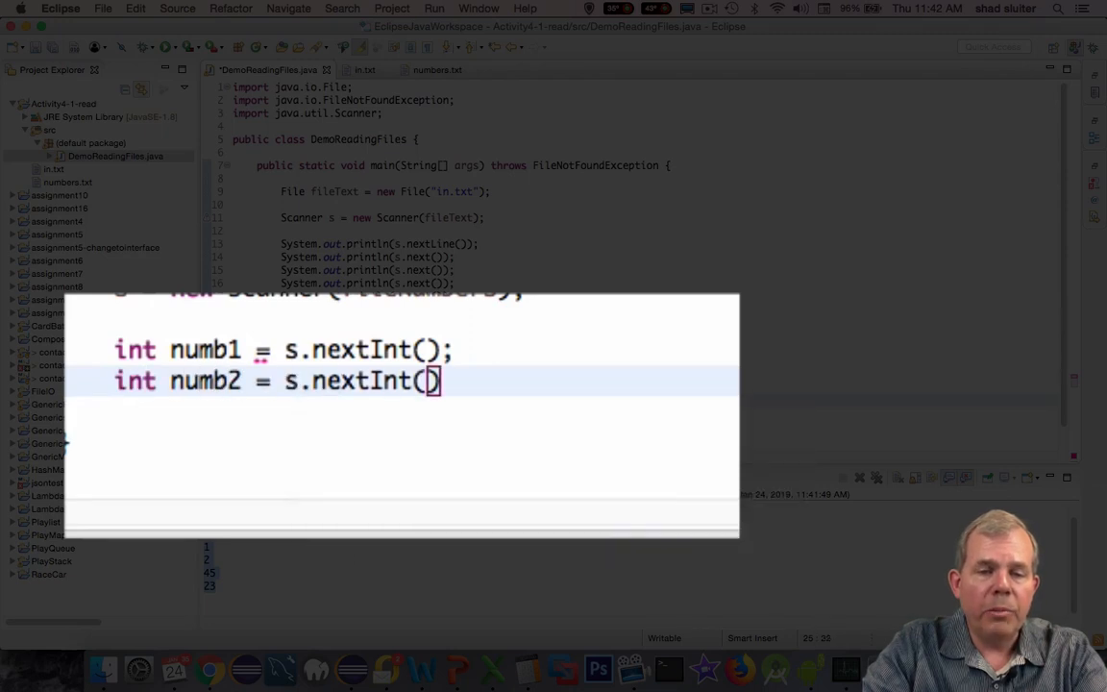
text(int numb3 = s.nextInt();)
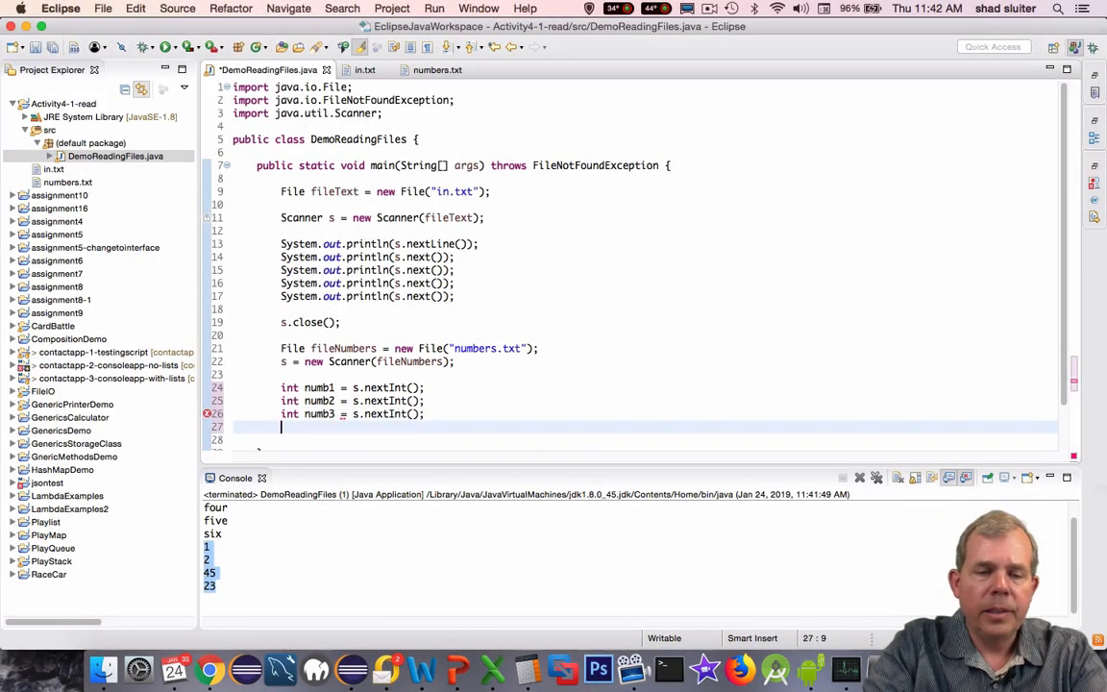
text(int numb4 = numb1 + numb2 + numb3;)
text(System.out.println(num);)
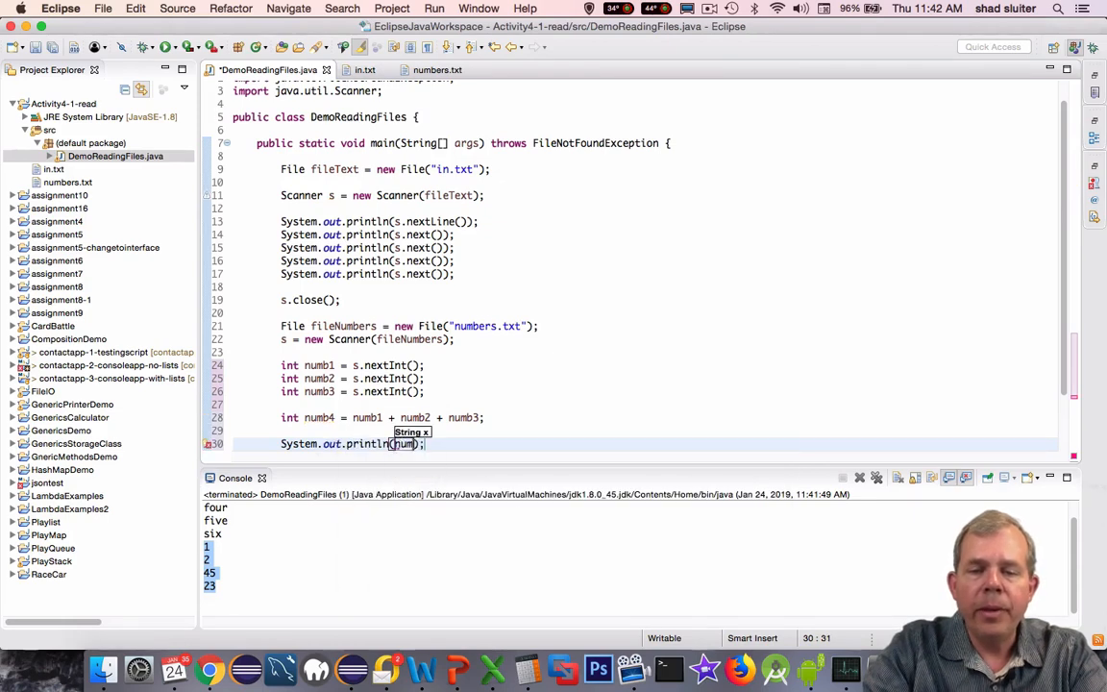
- Print the three numbers and their sum, producing 'their sum is 48'
text(n1 = ")
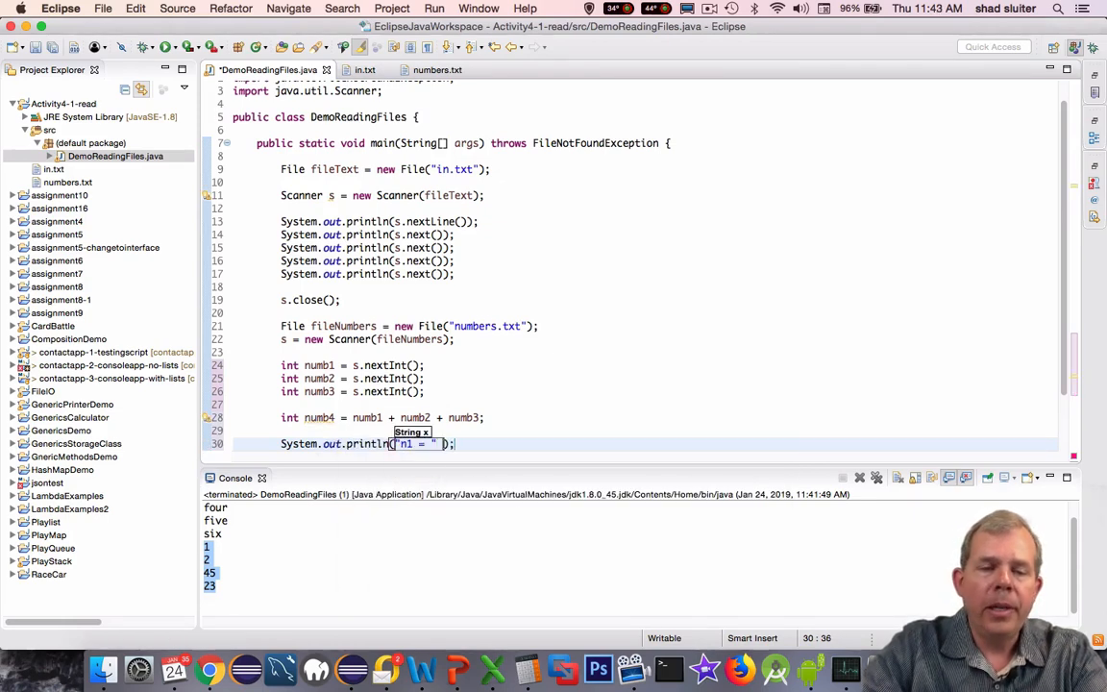
text(+ numb1 + " nu2)
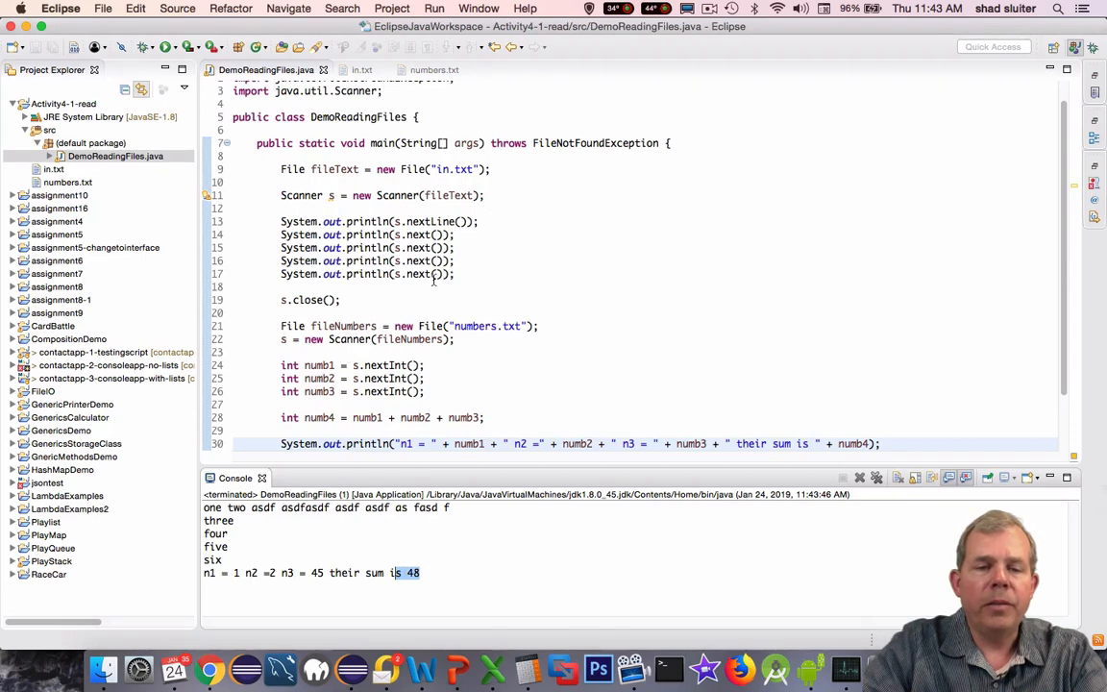
- Add s.close(); after the final println to close the scanner
scroll(down, 3)
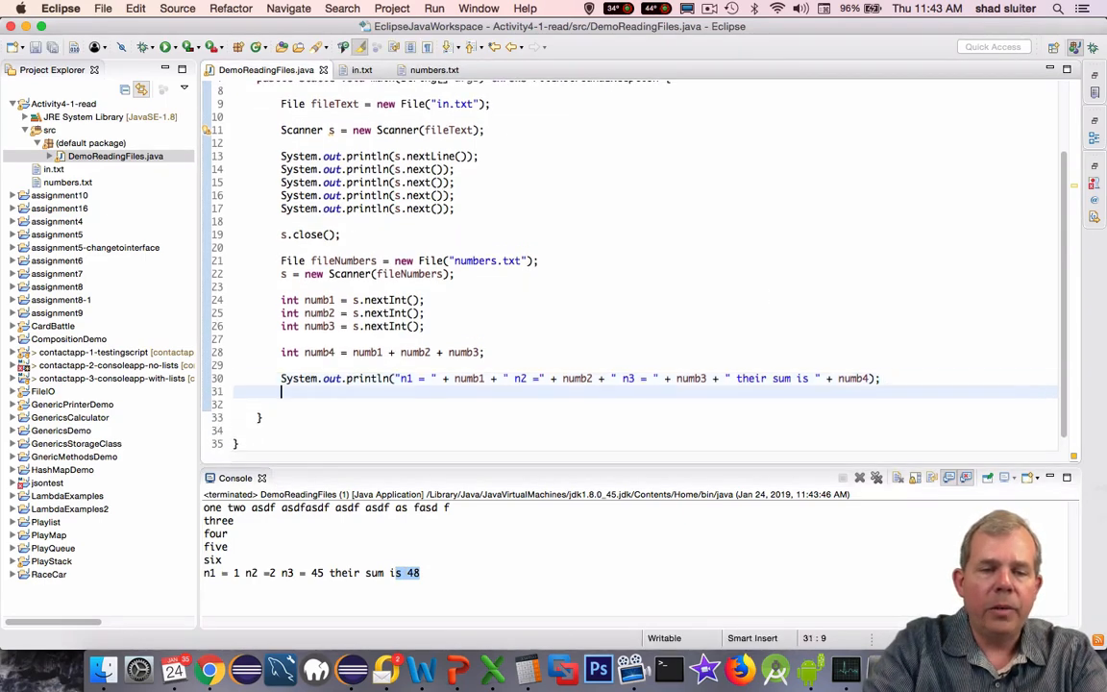
text(s.close();)
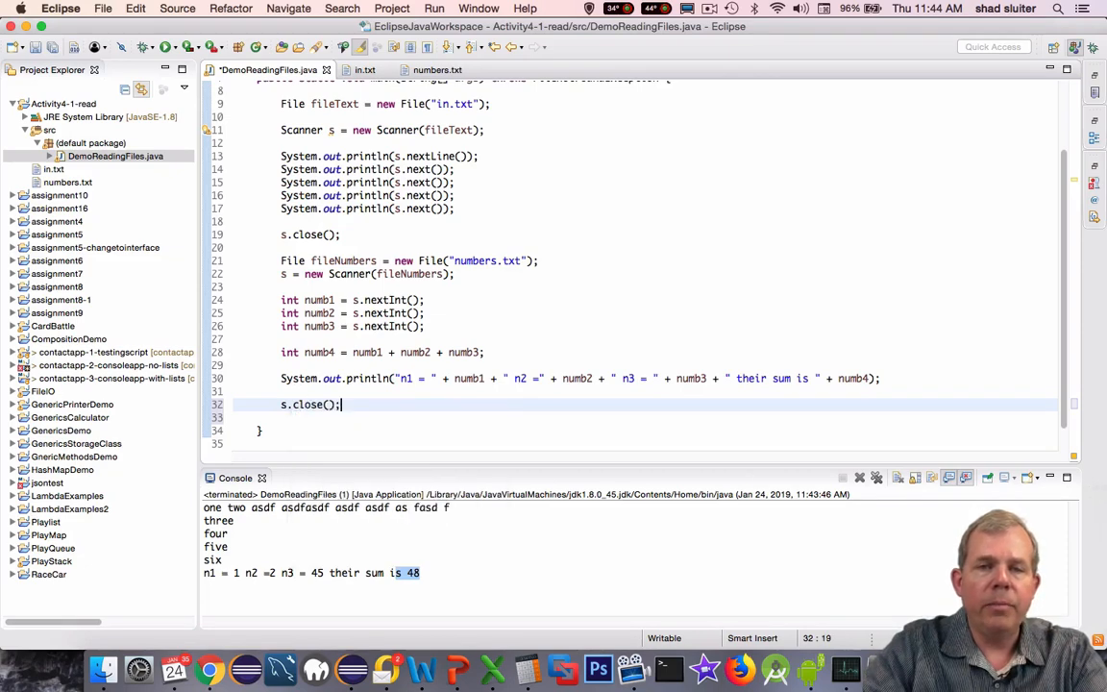